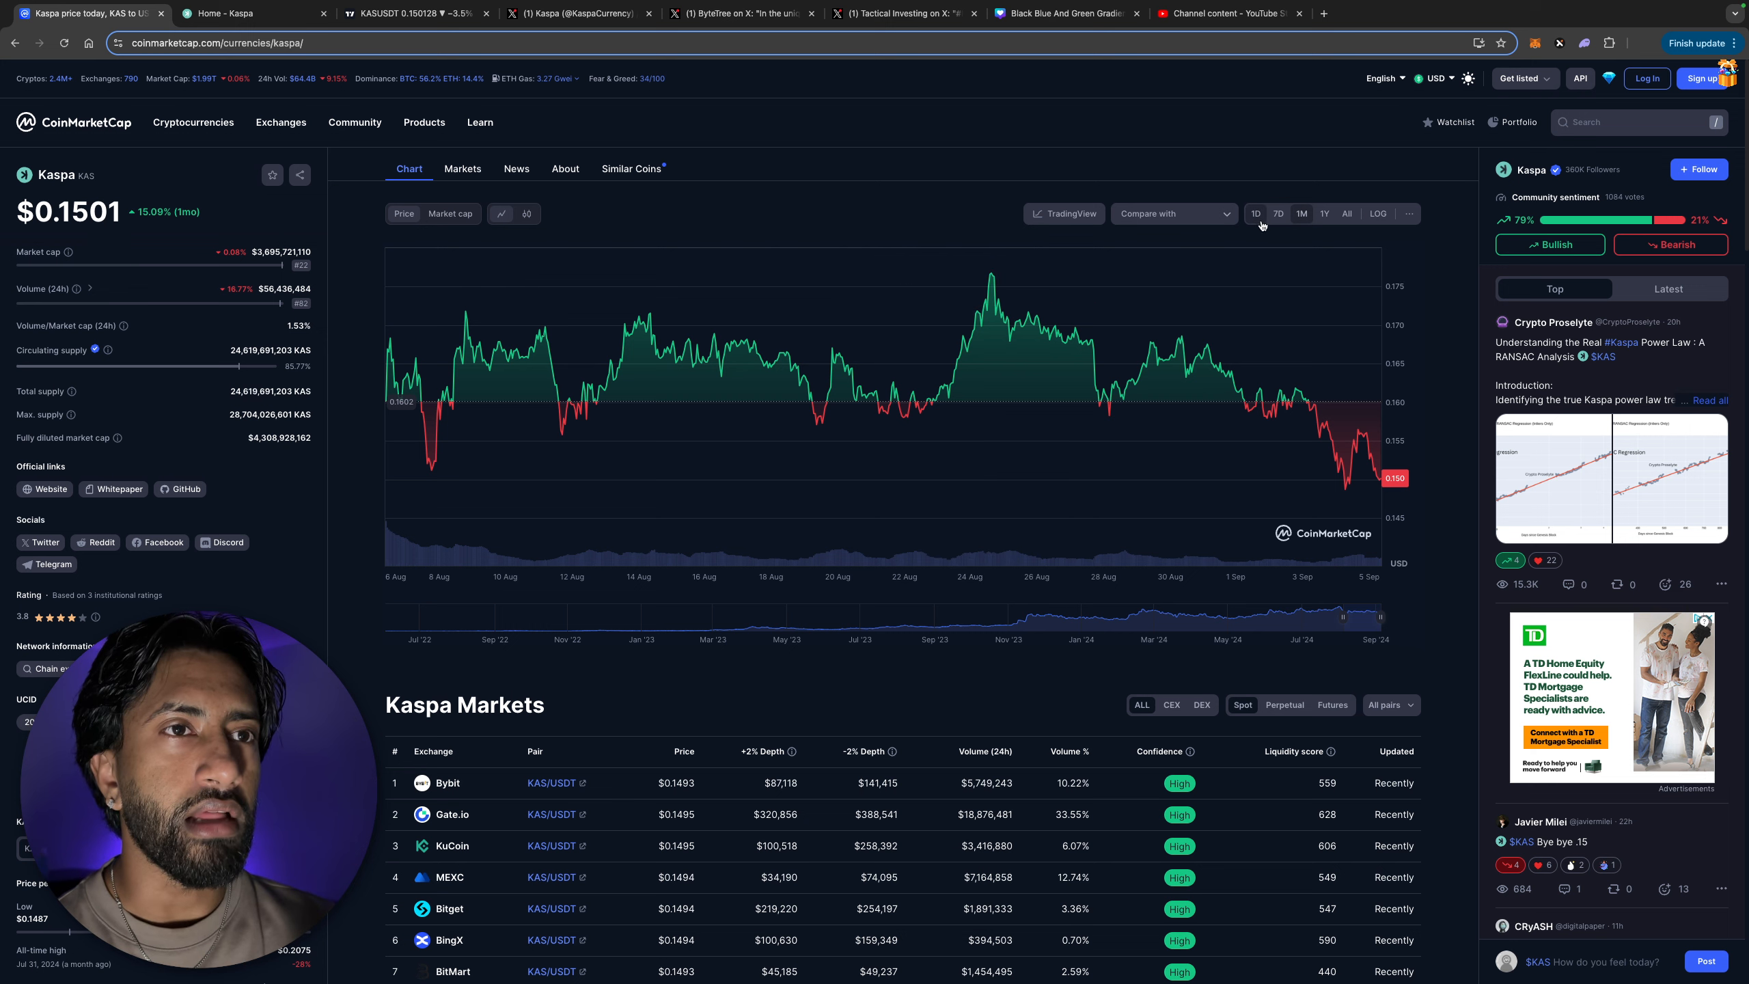
- Switch Kaspa's CoinMarketCap price chart to the 1Y range, showing about +341% at $0.1501
left_click(1324, 213)
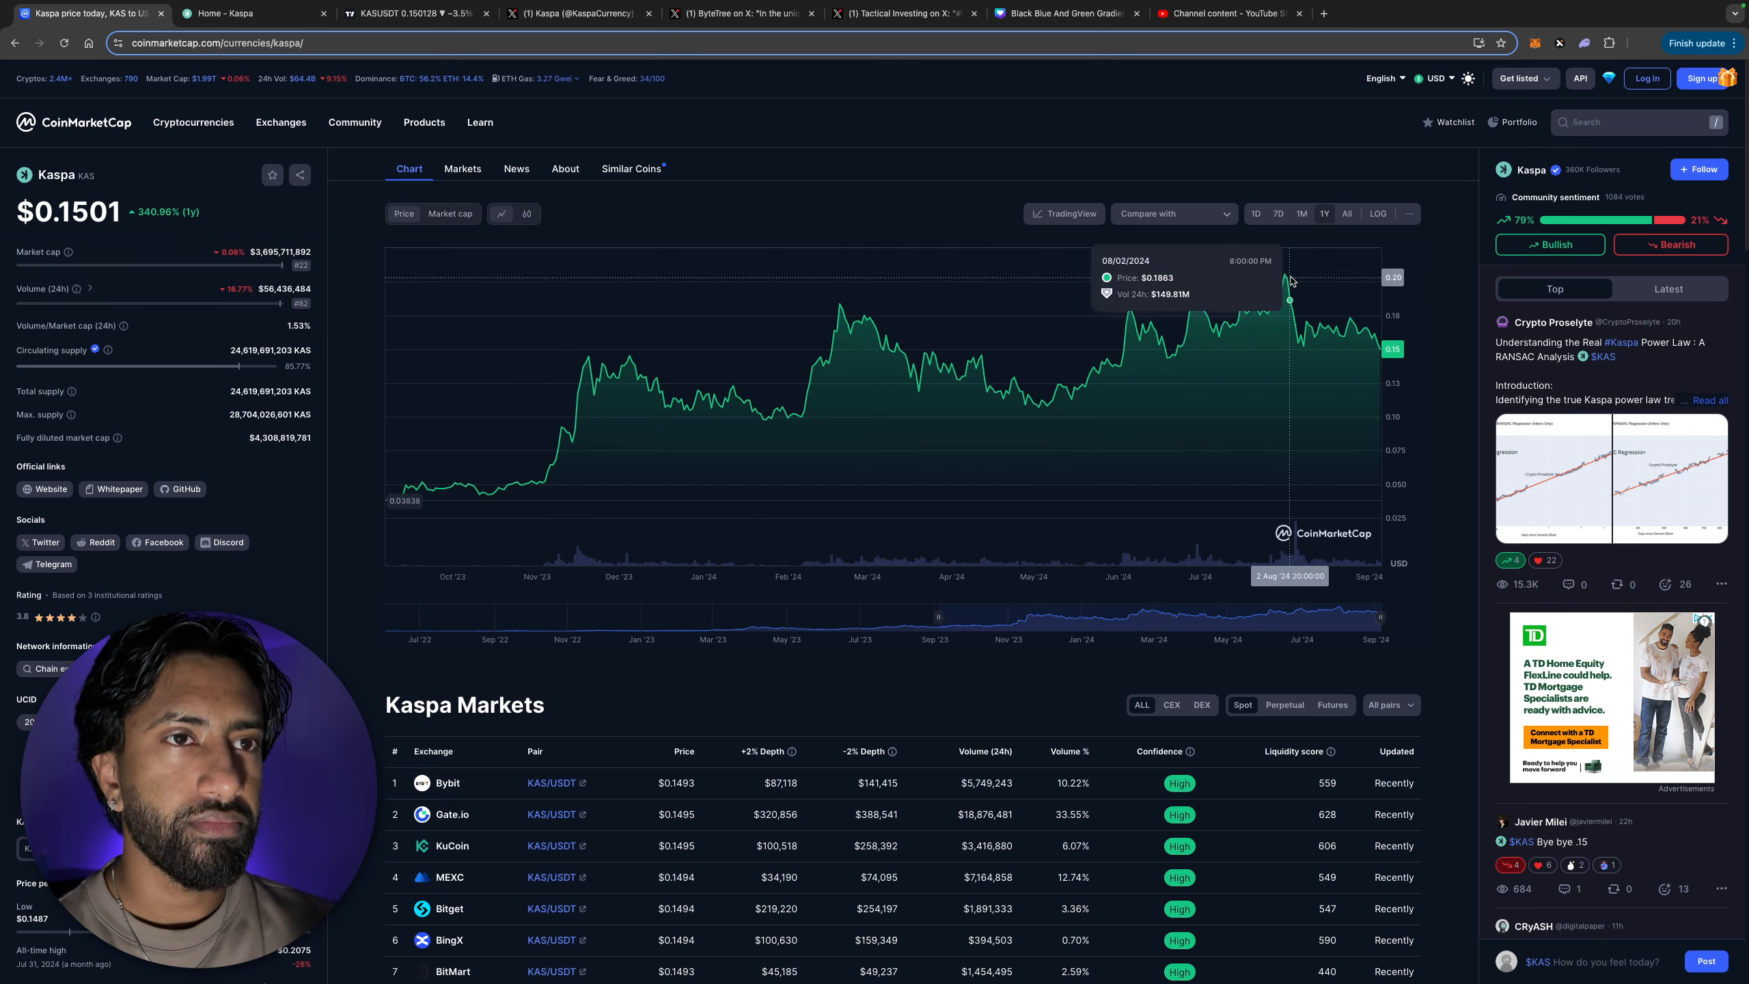
mouse_move(1285, 275)
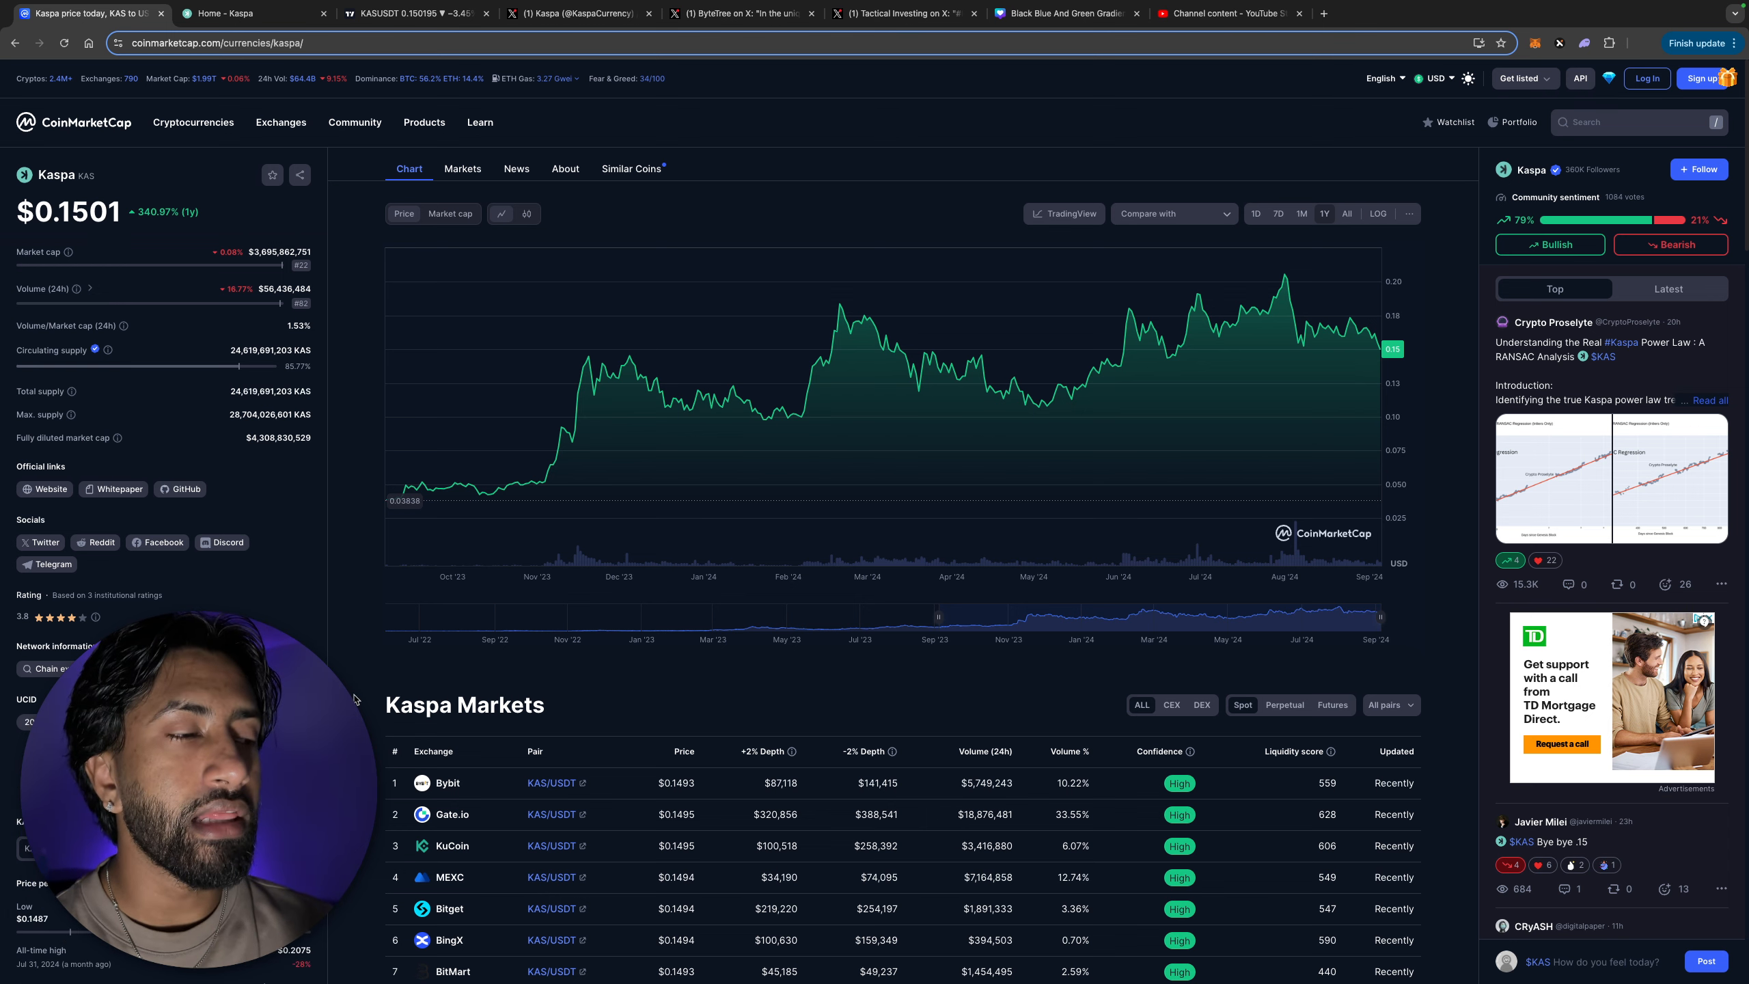
scroll("down", 3)
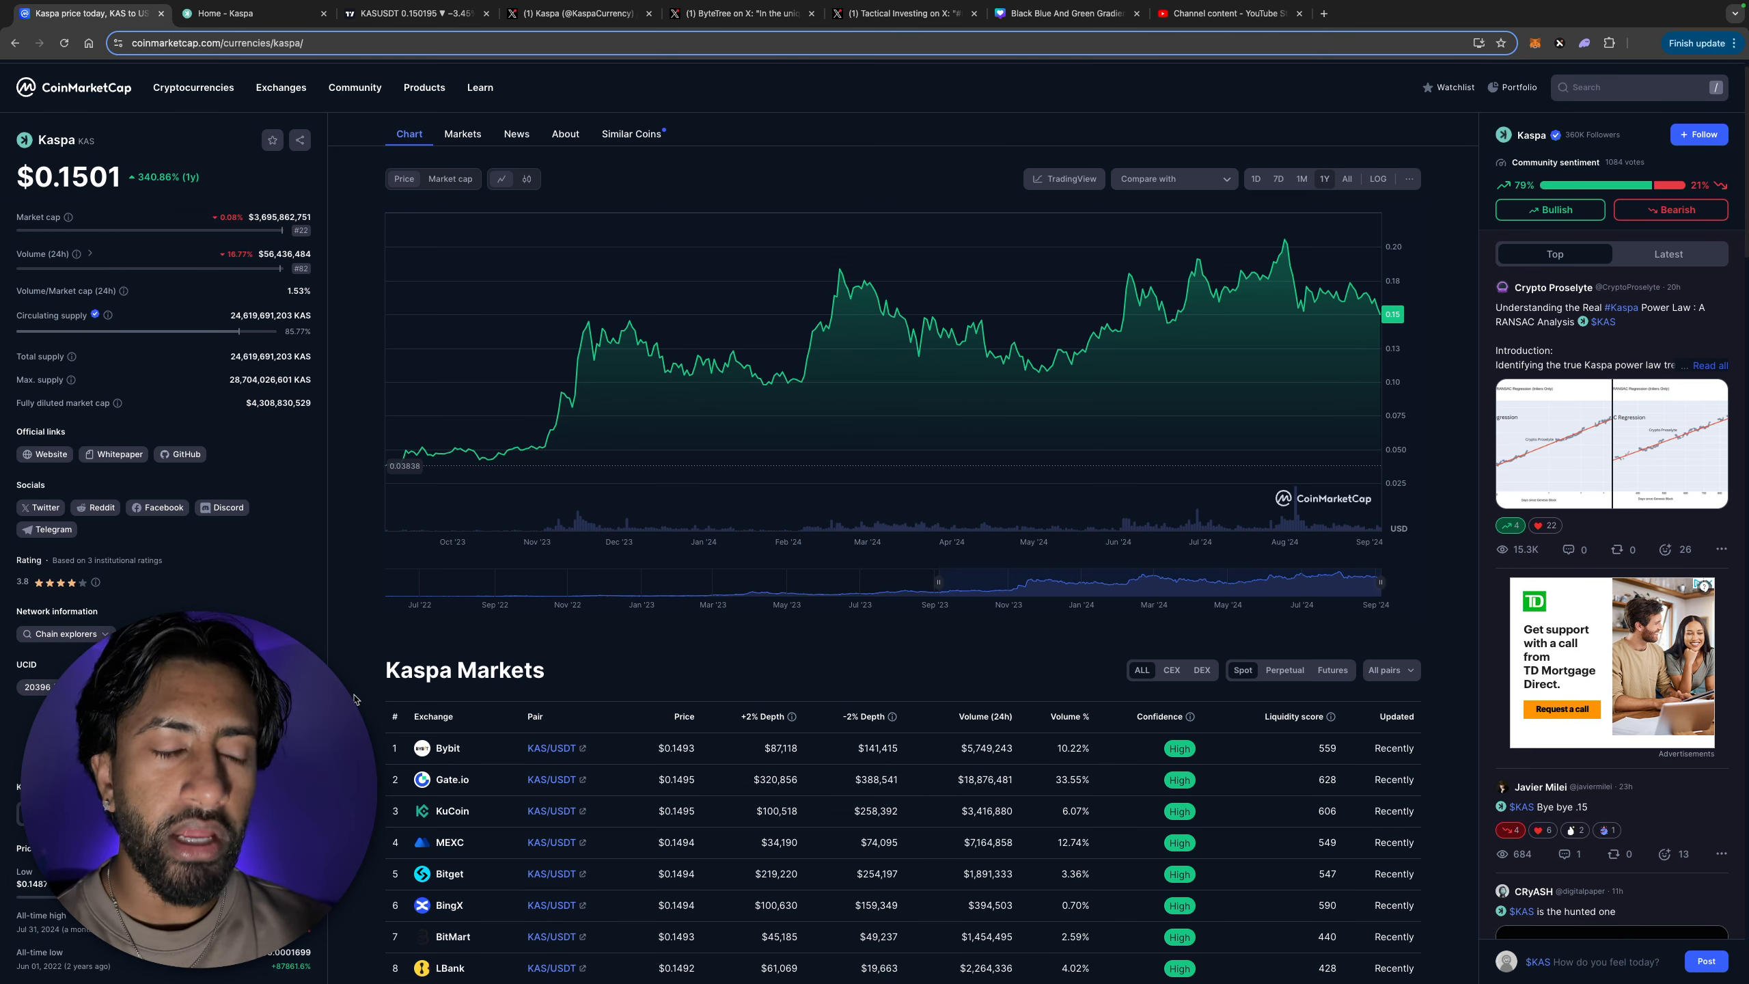
scroll("down", 3)
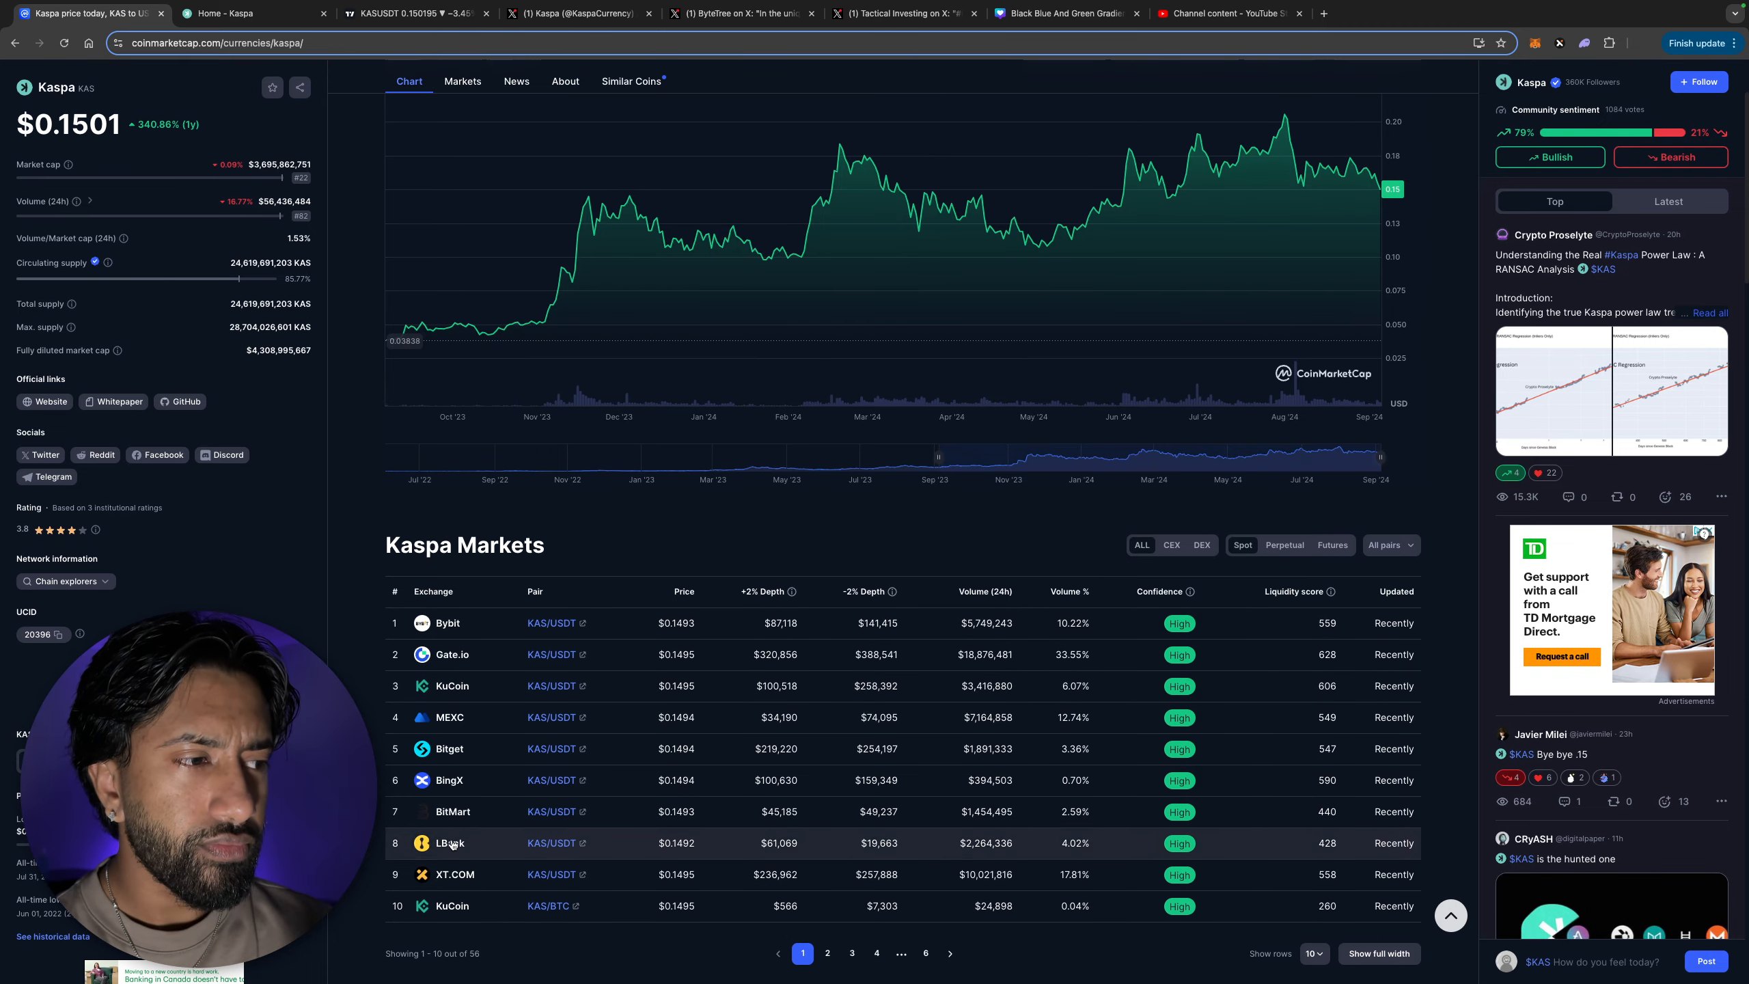
mouse_move(451, 655)
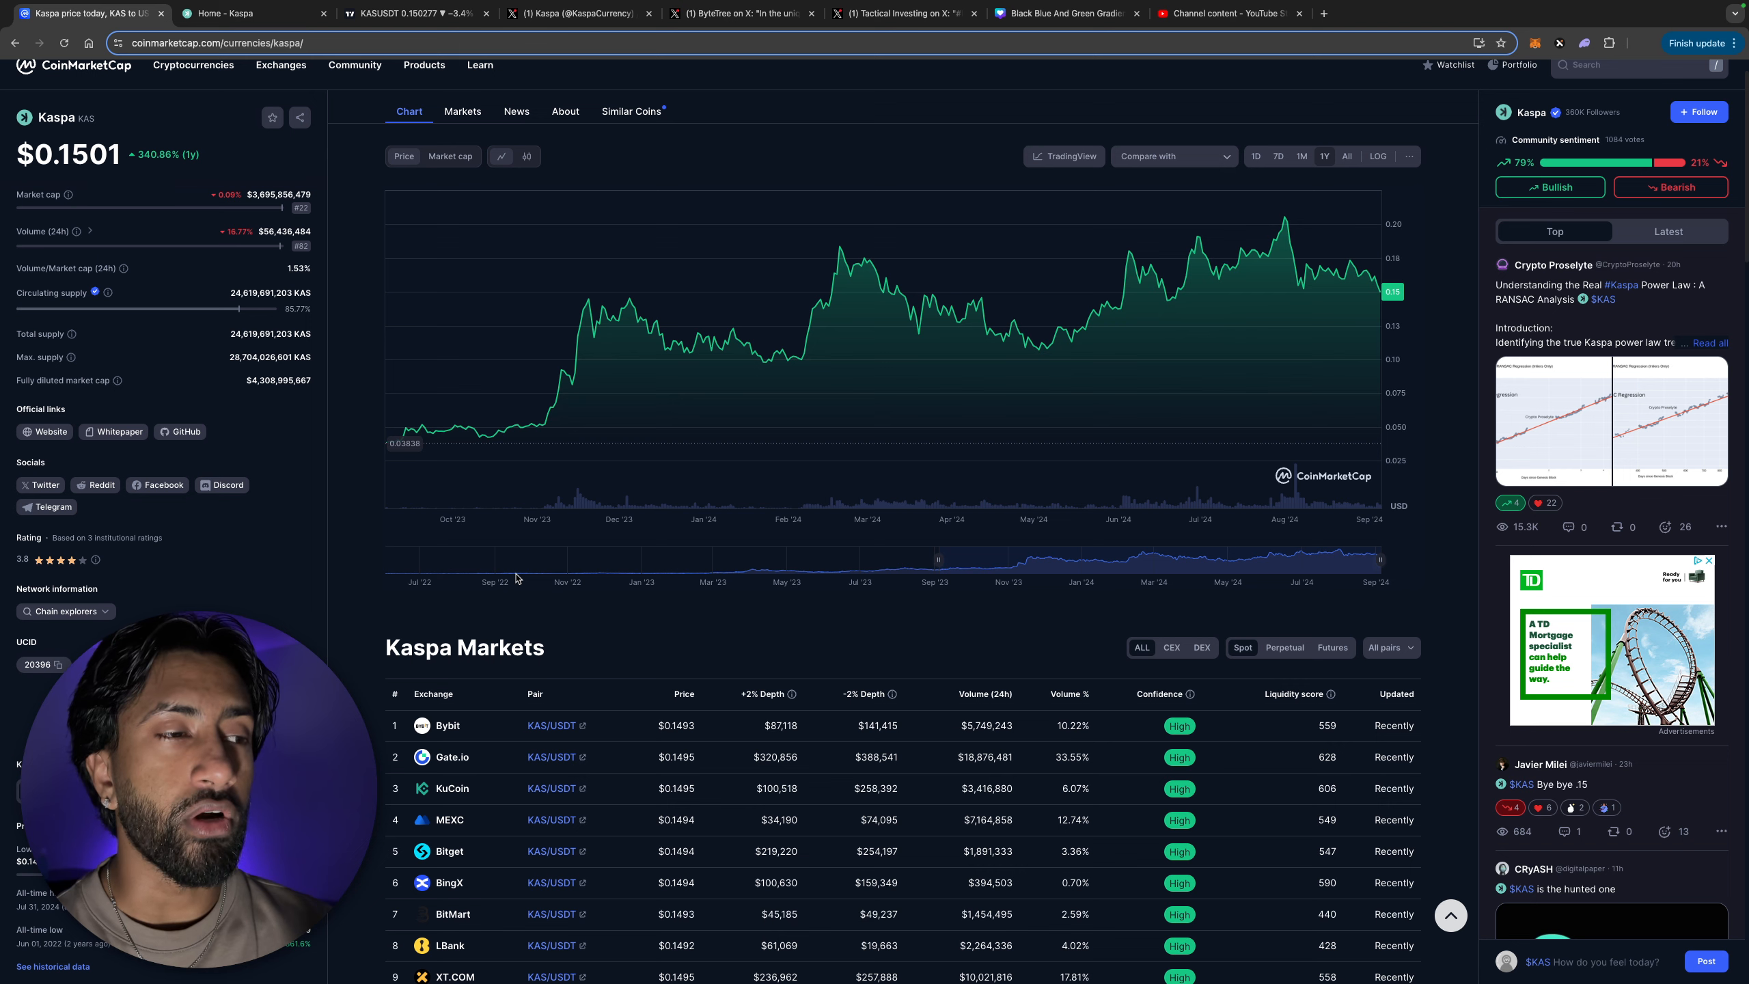
scroll("down", 3)
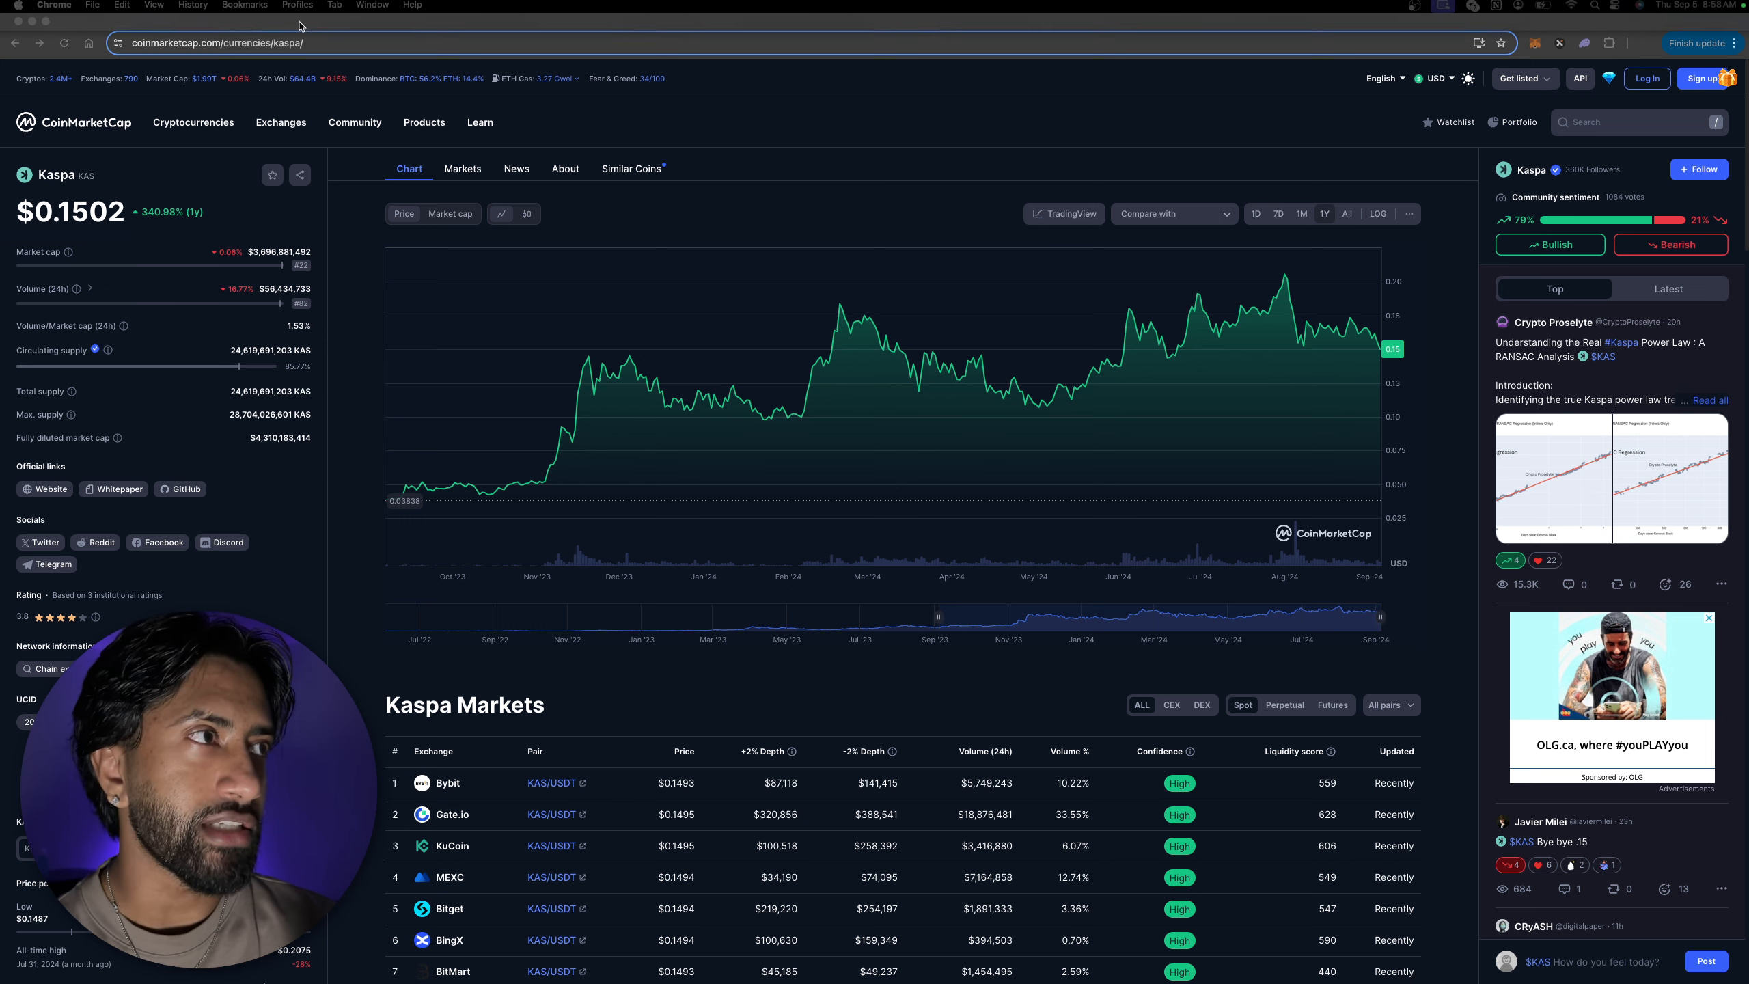
left_click(251, 14)
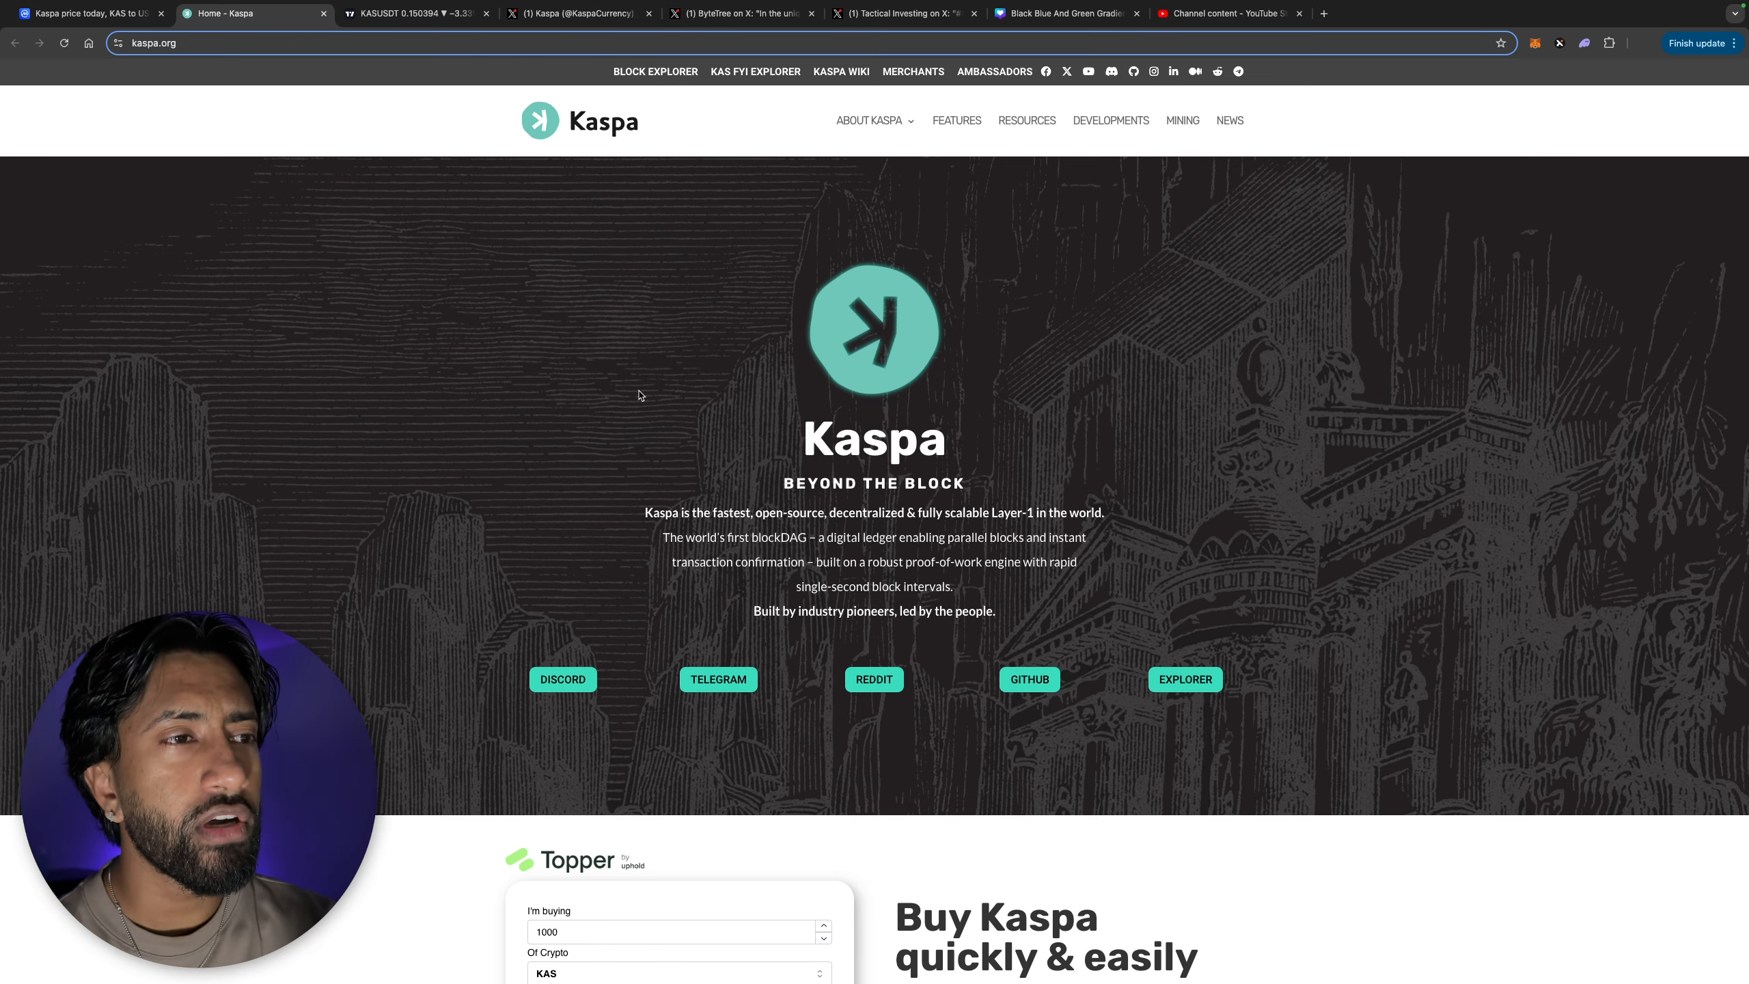
scroll("down", 3)
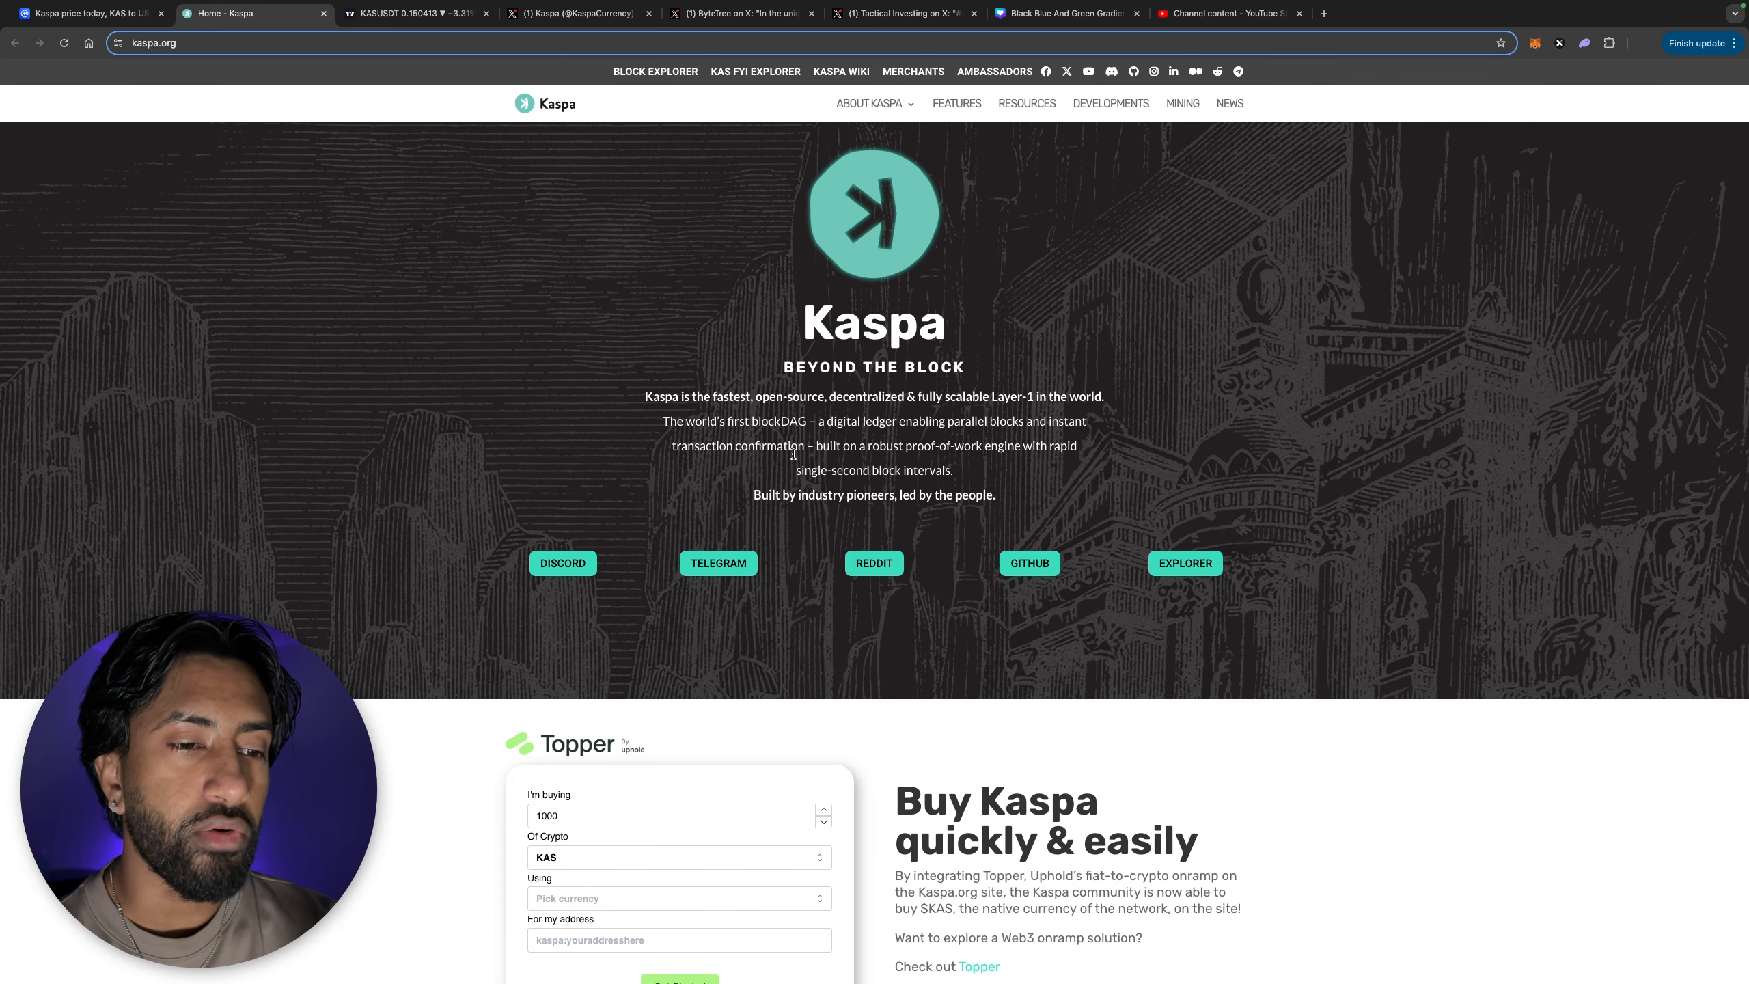
scroll("down", 3)
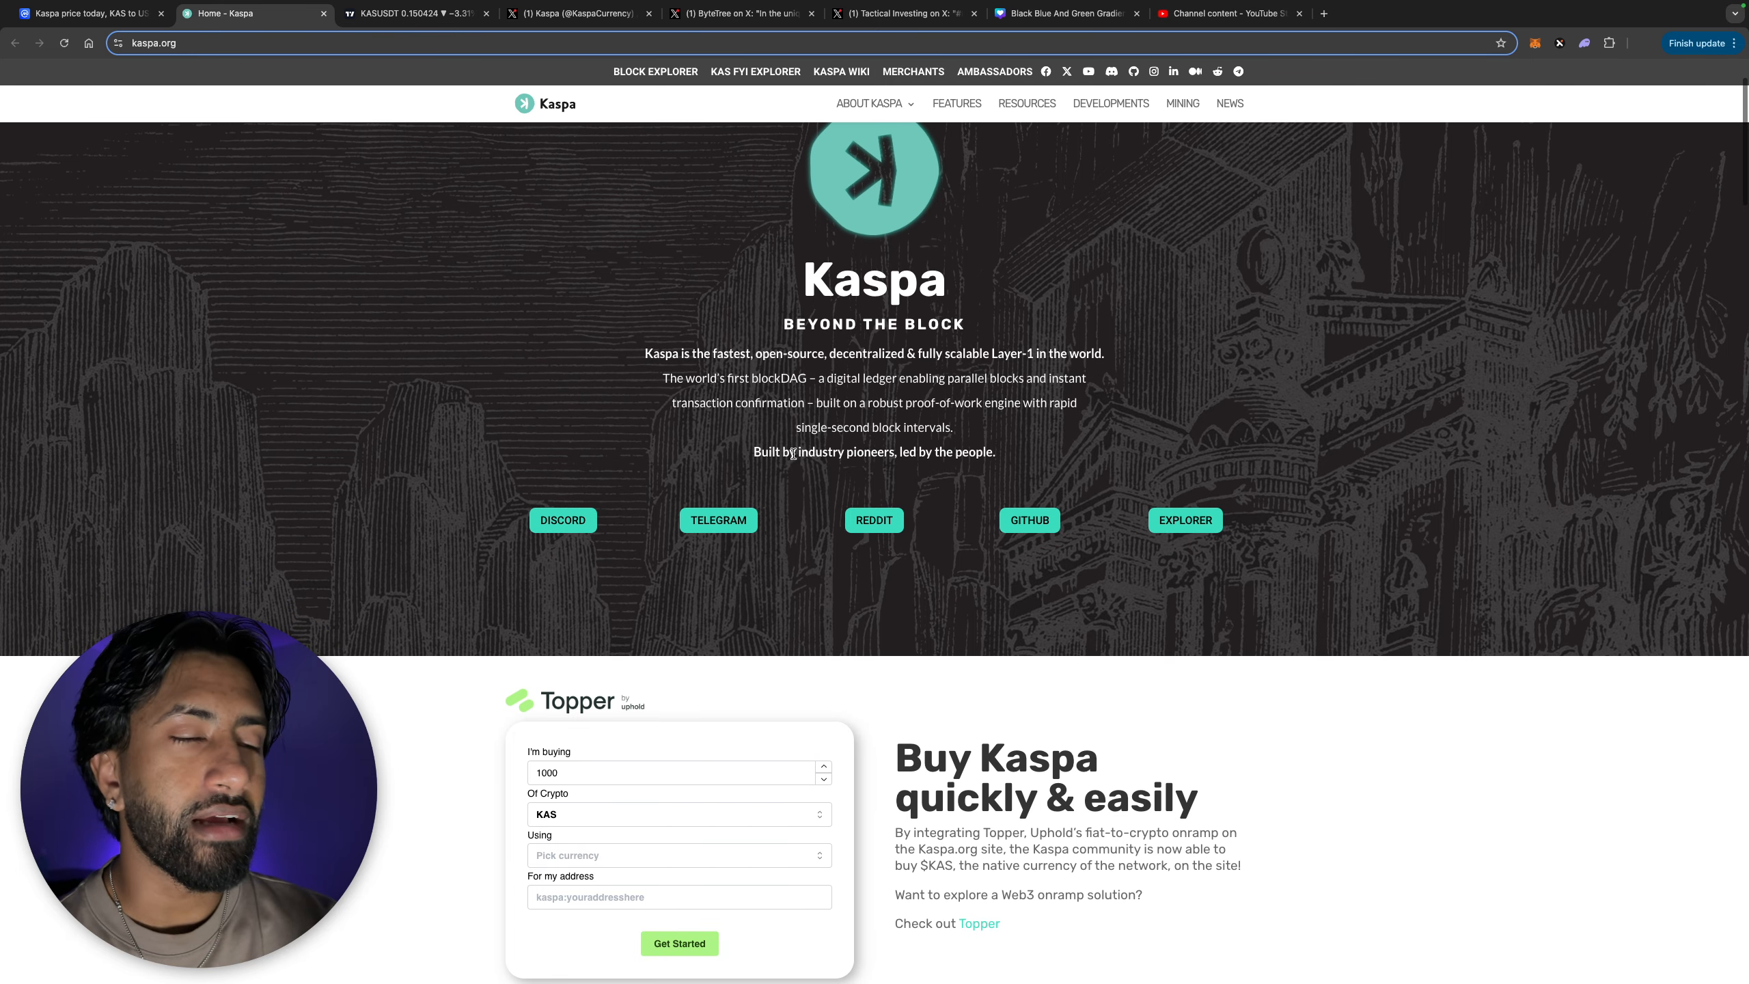
scroll("down", 3)
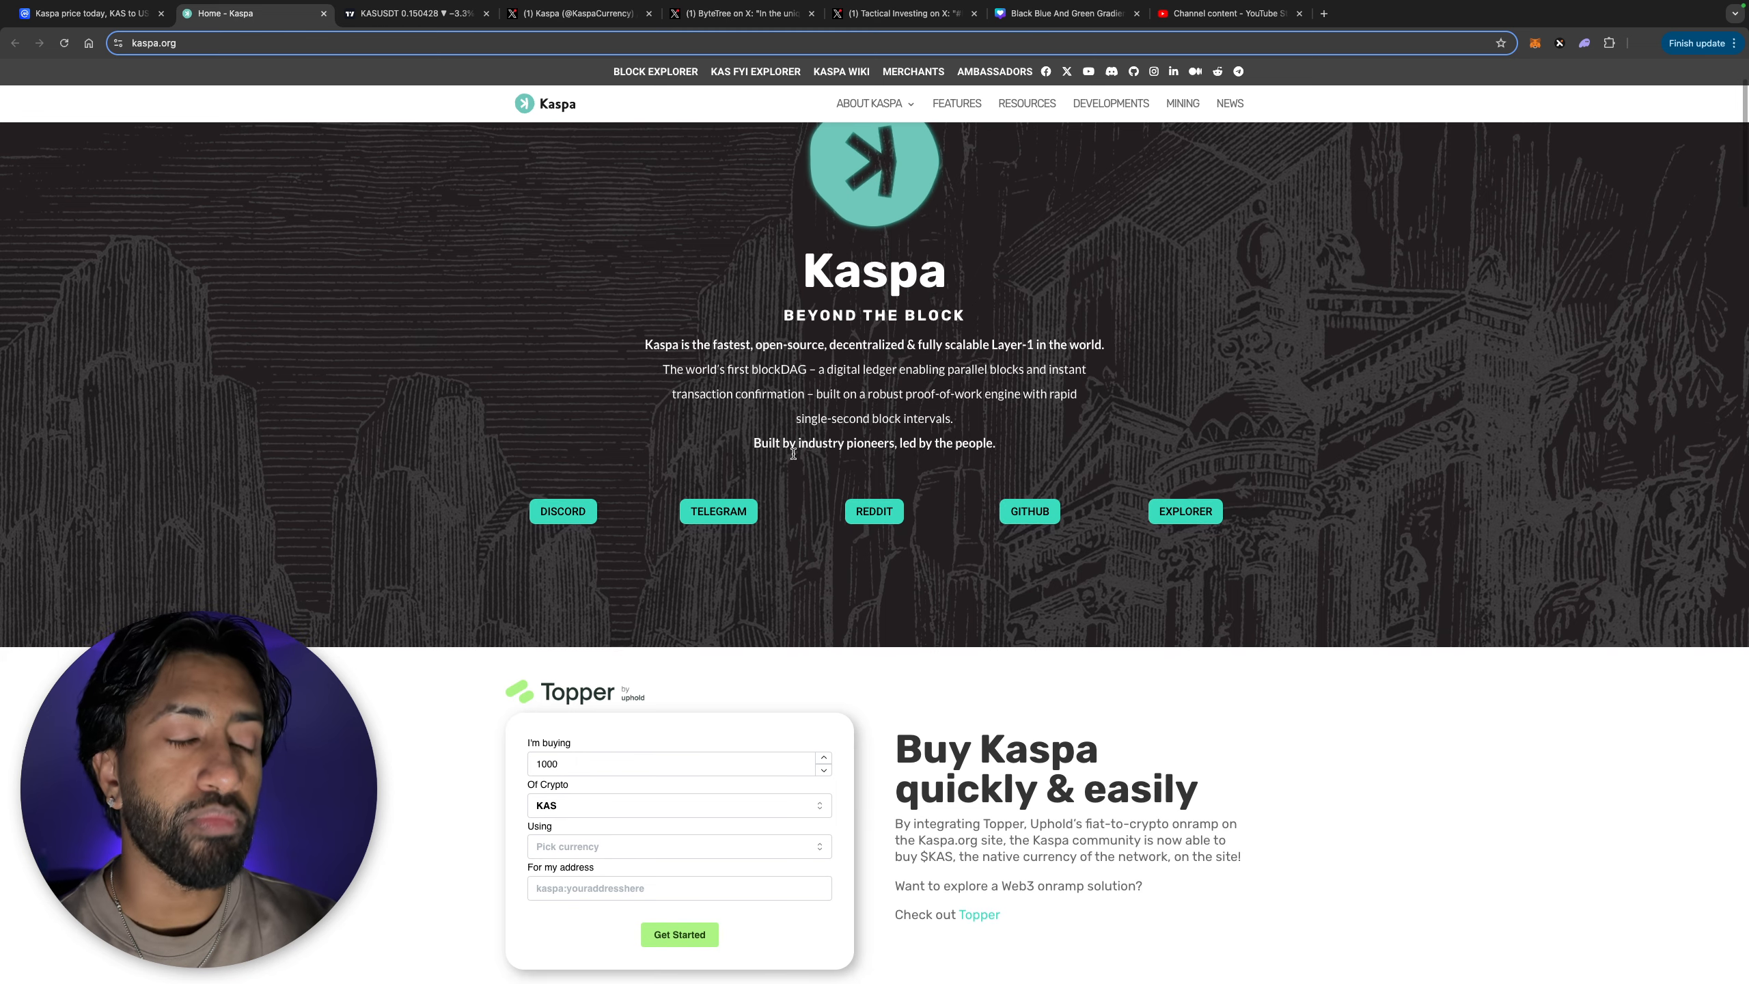
scroll("down", 3)
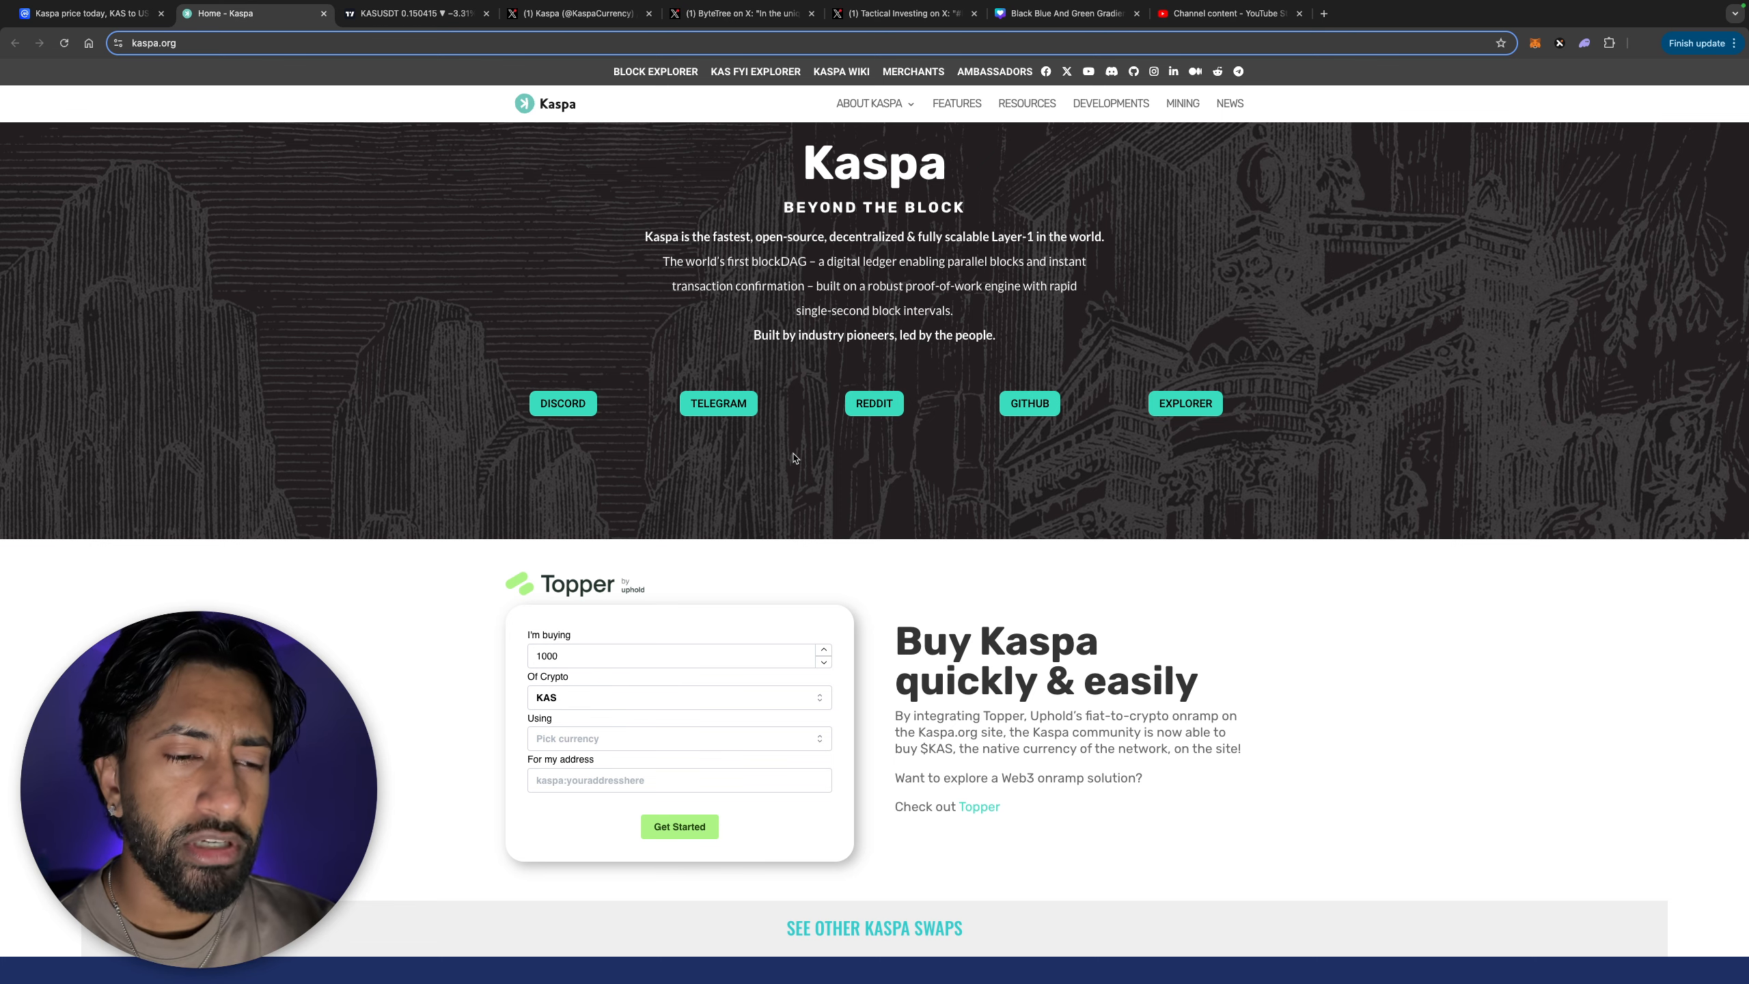
scroll("down", 3)
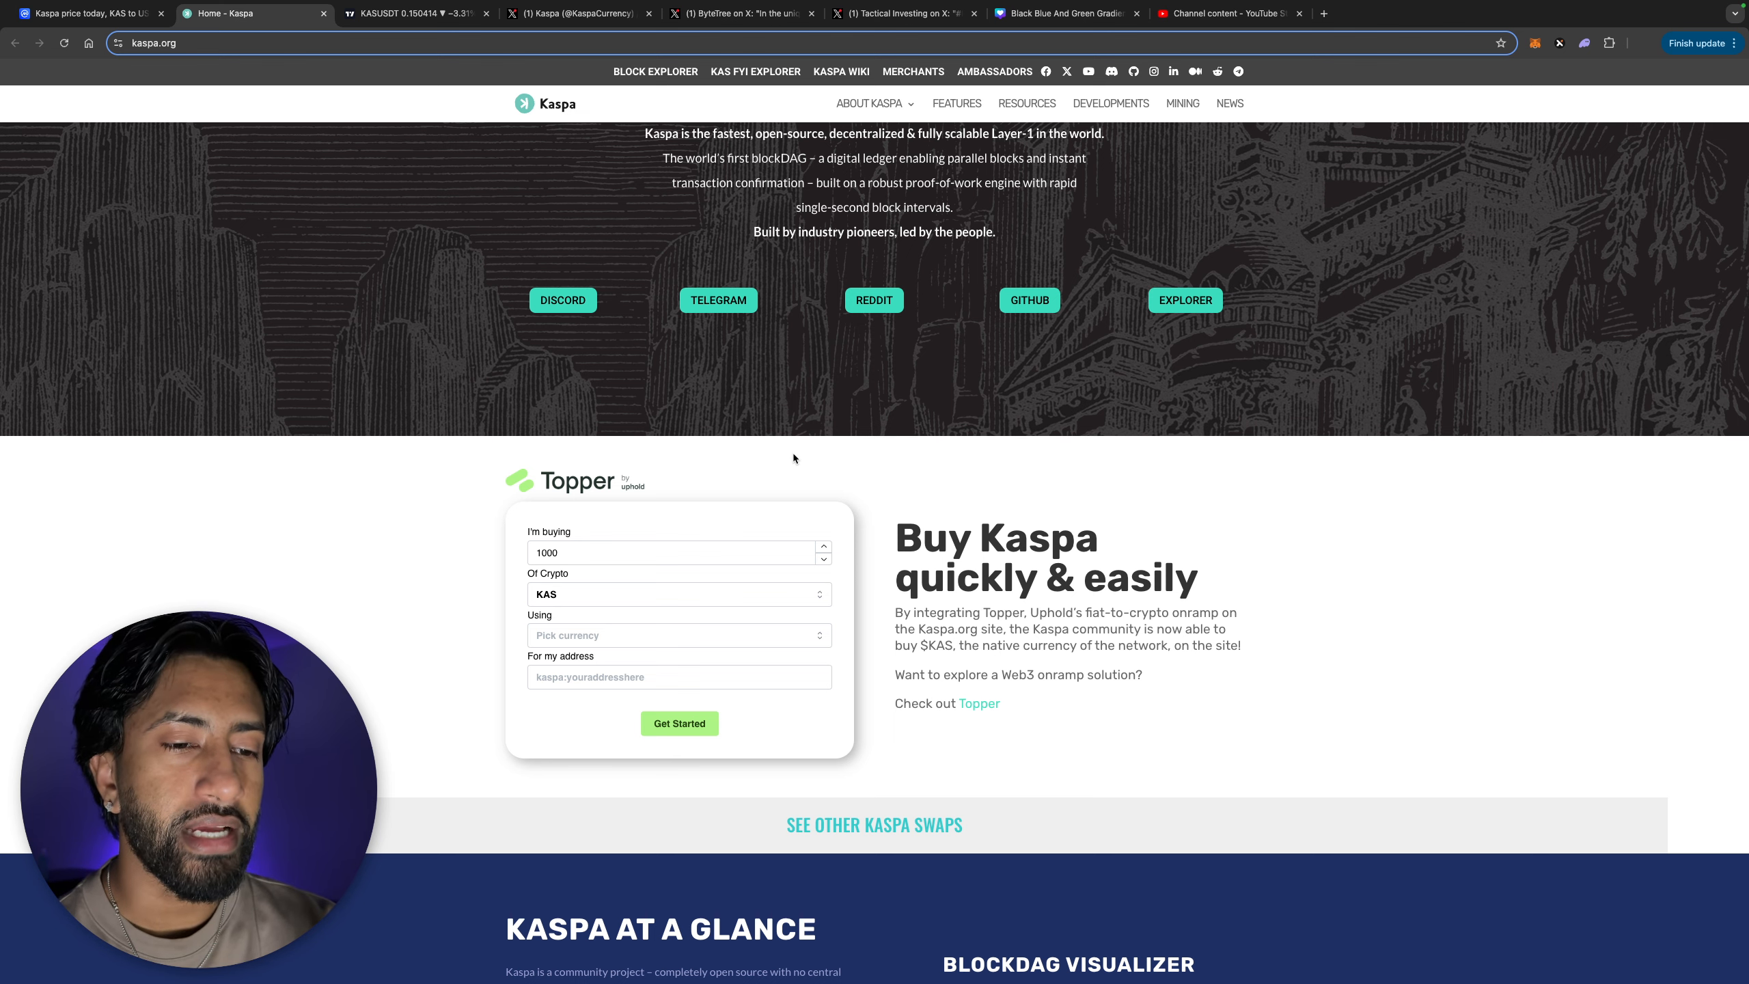
scroll("down", 3)
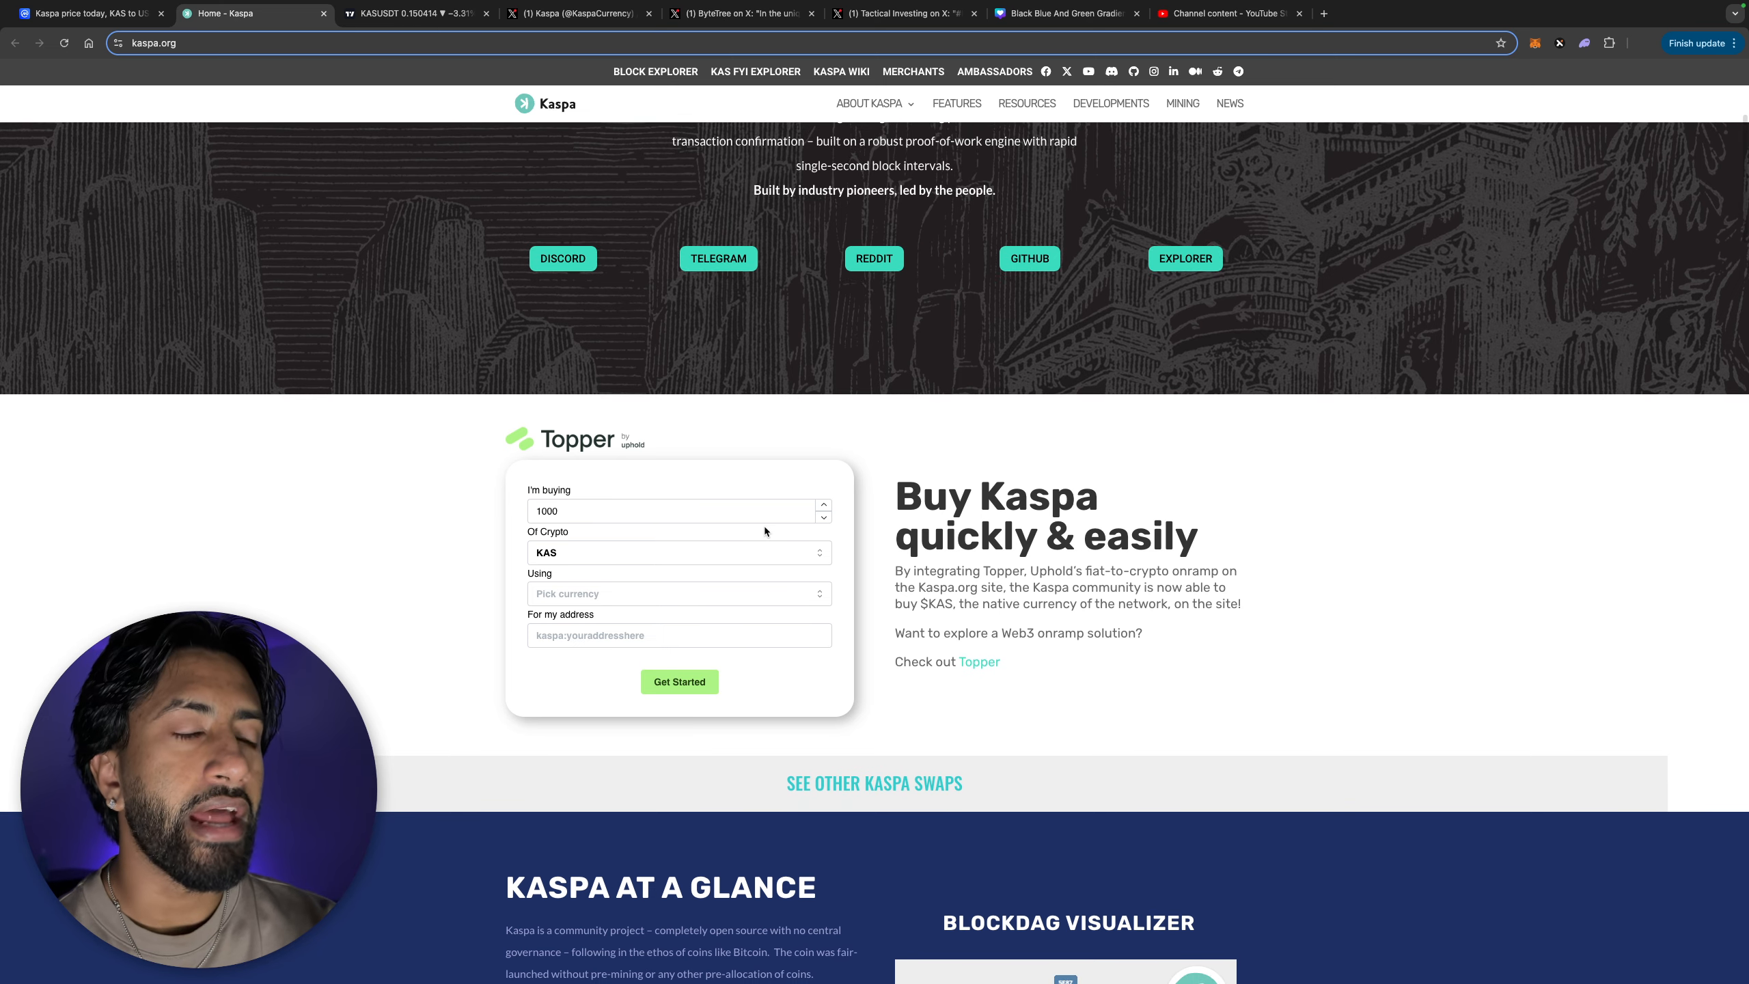
scroll("down", 3)
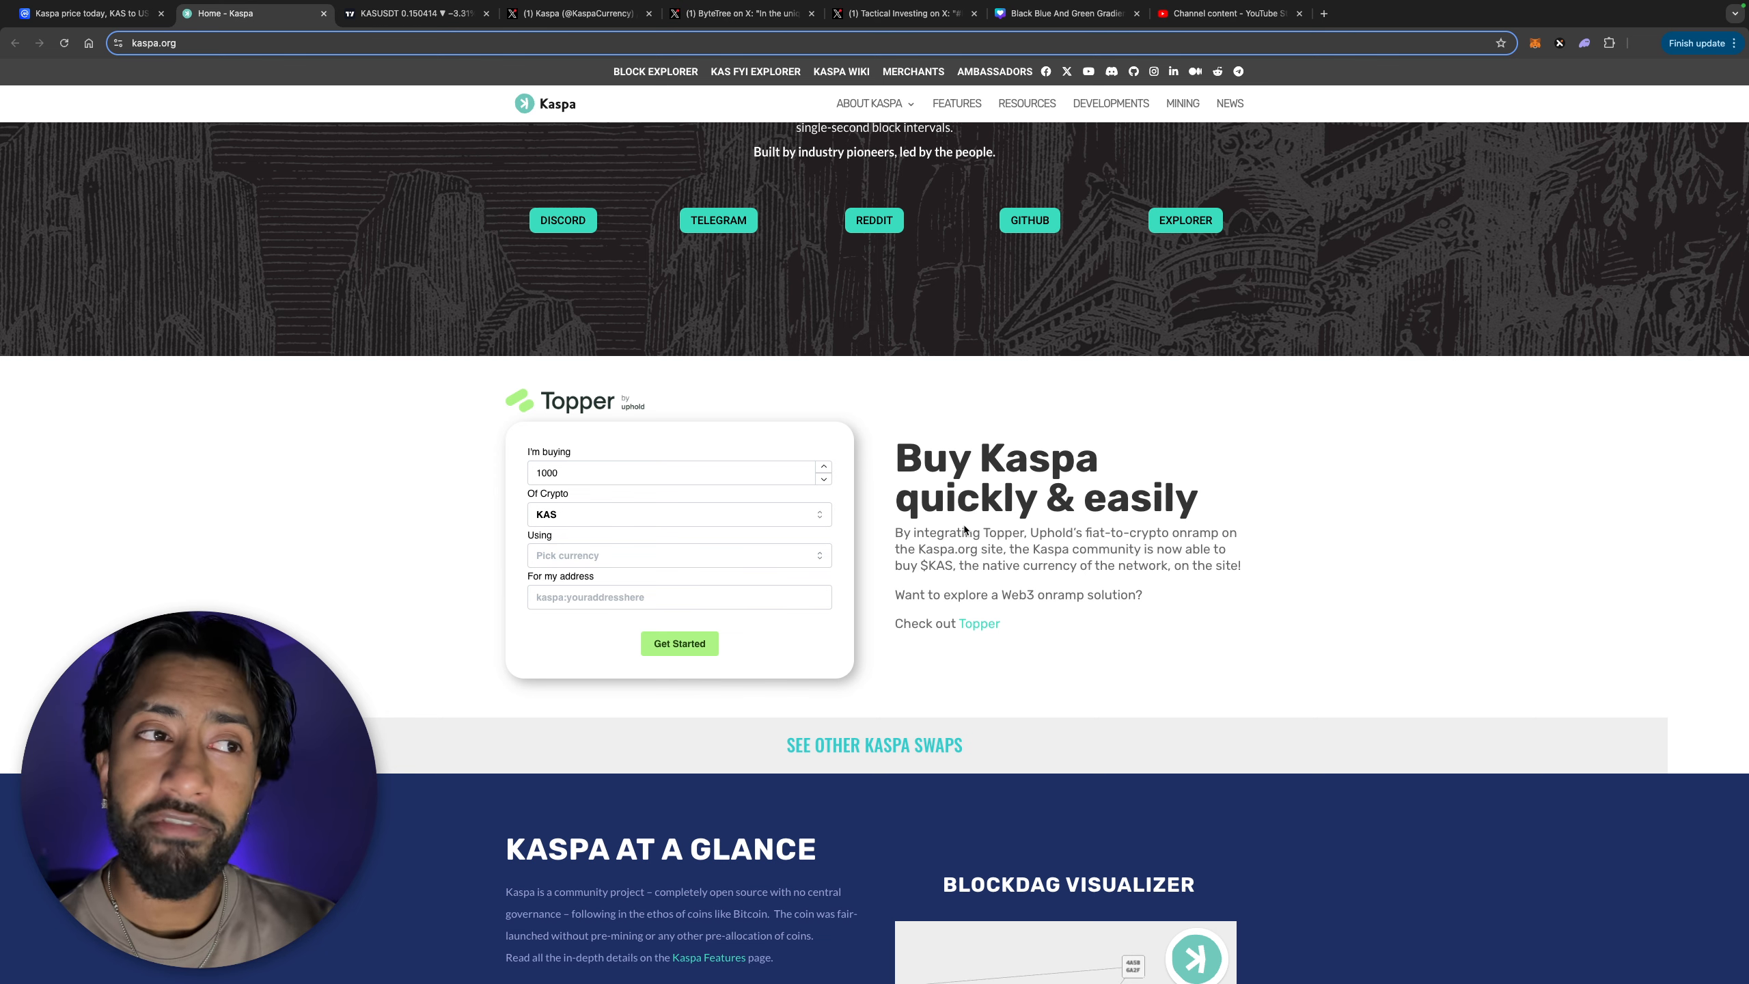
scroll("down", 3)
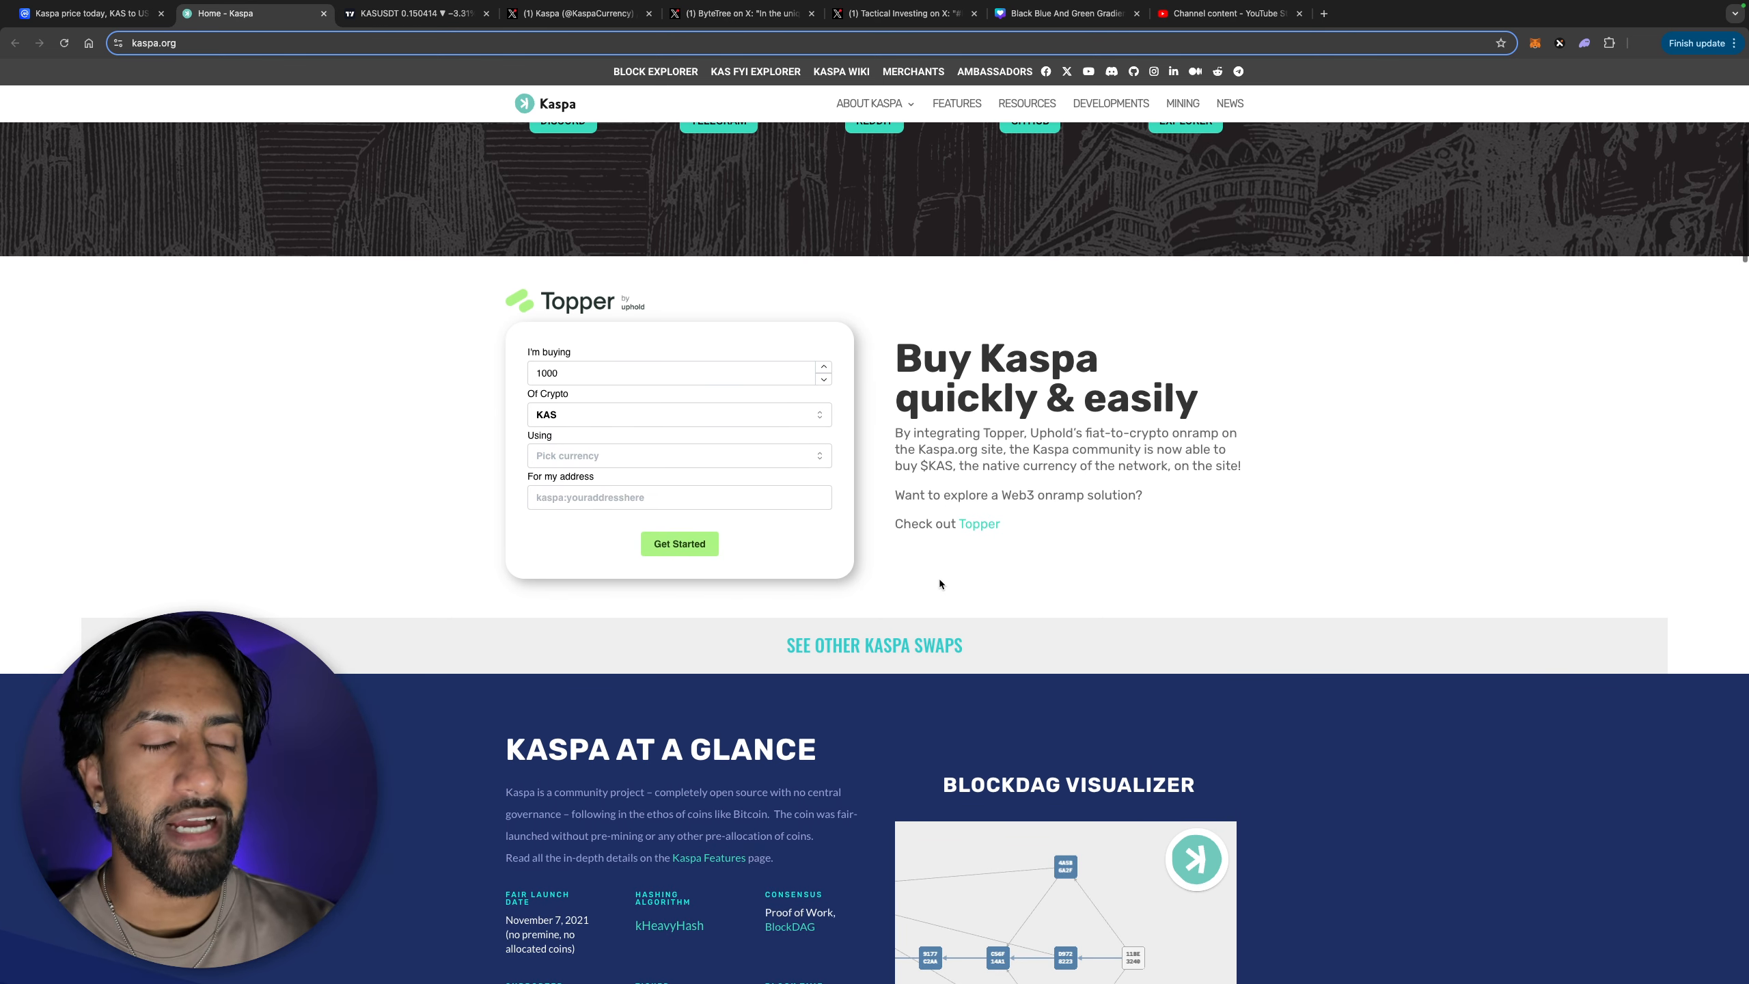
scroll("down", 3)
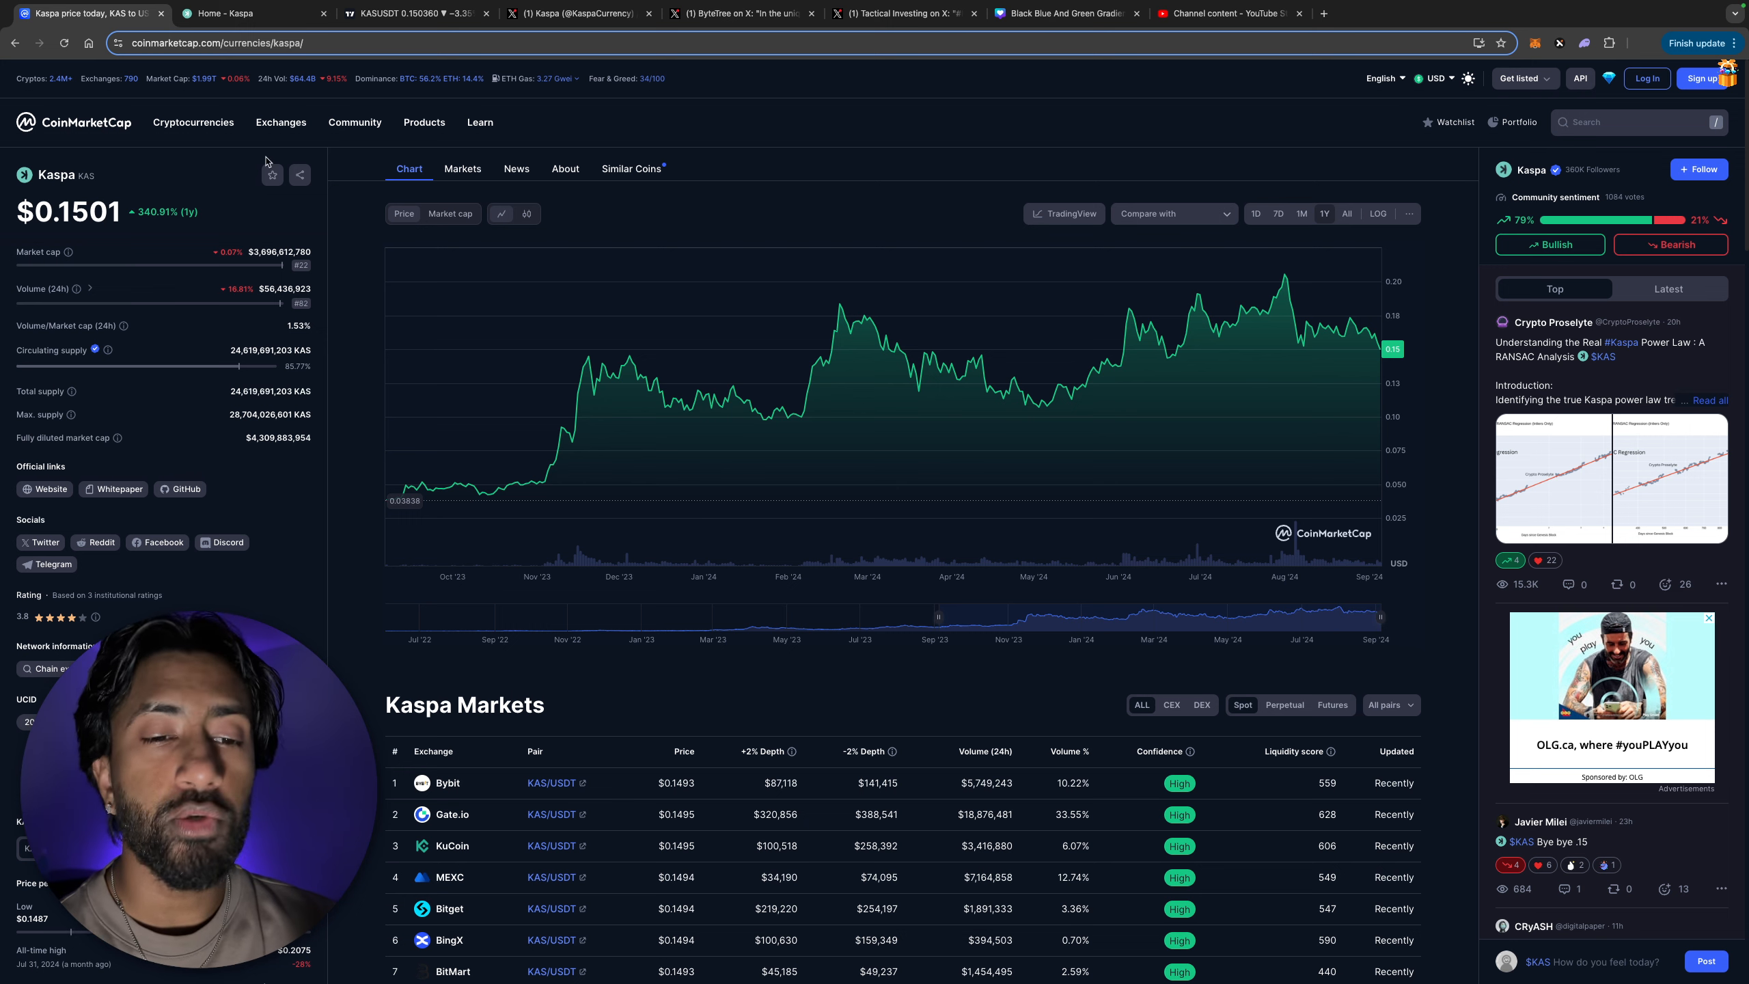
mouse_move(284, 518)
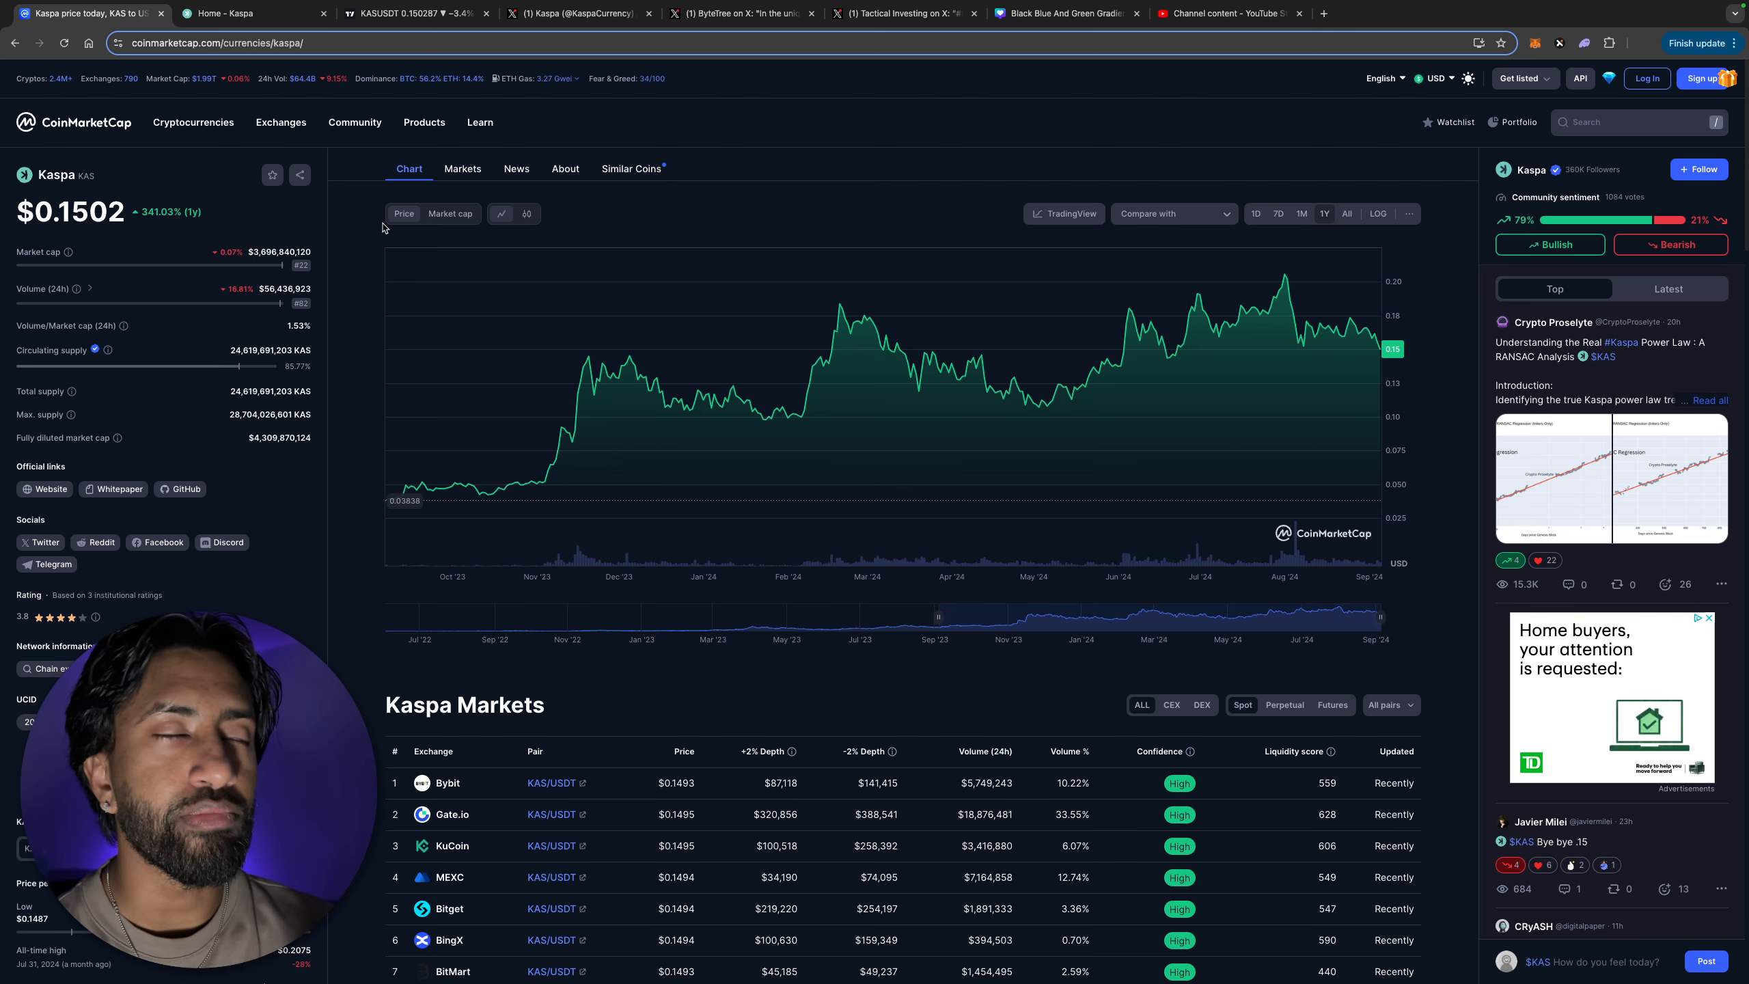
- Bring up the TradingView KAS/USDT daily chart with its rising trendline and support zones near $0.15 and $0.10
left_click(413, 13)
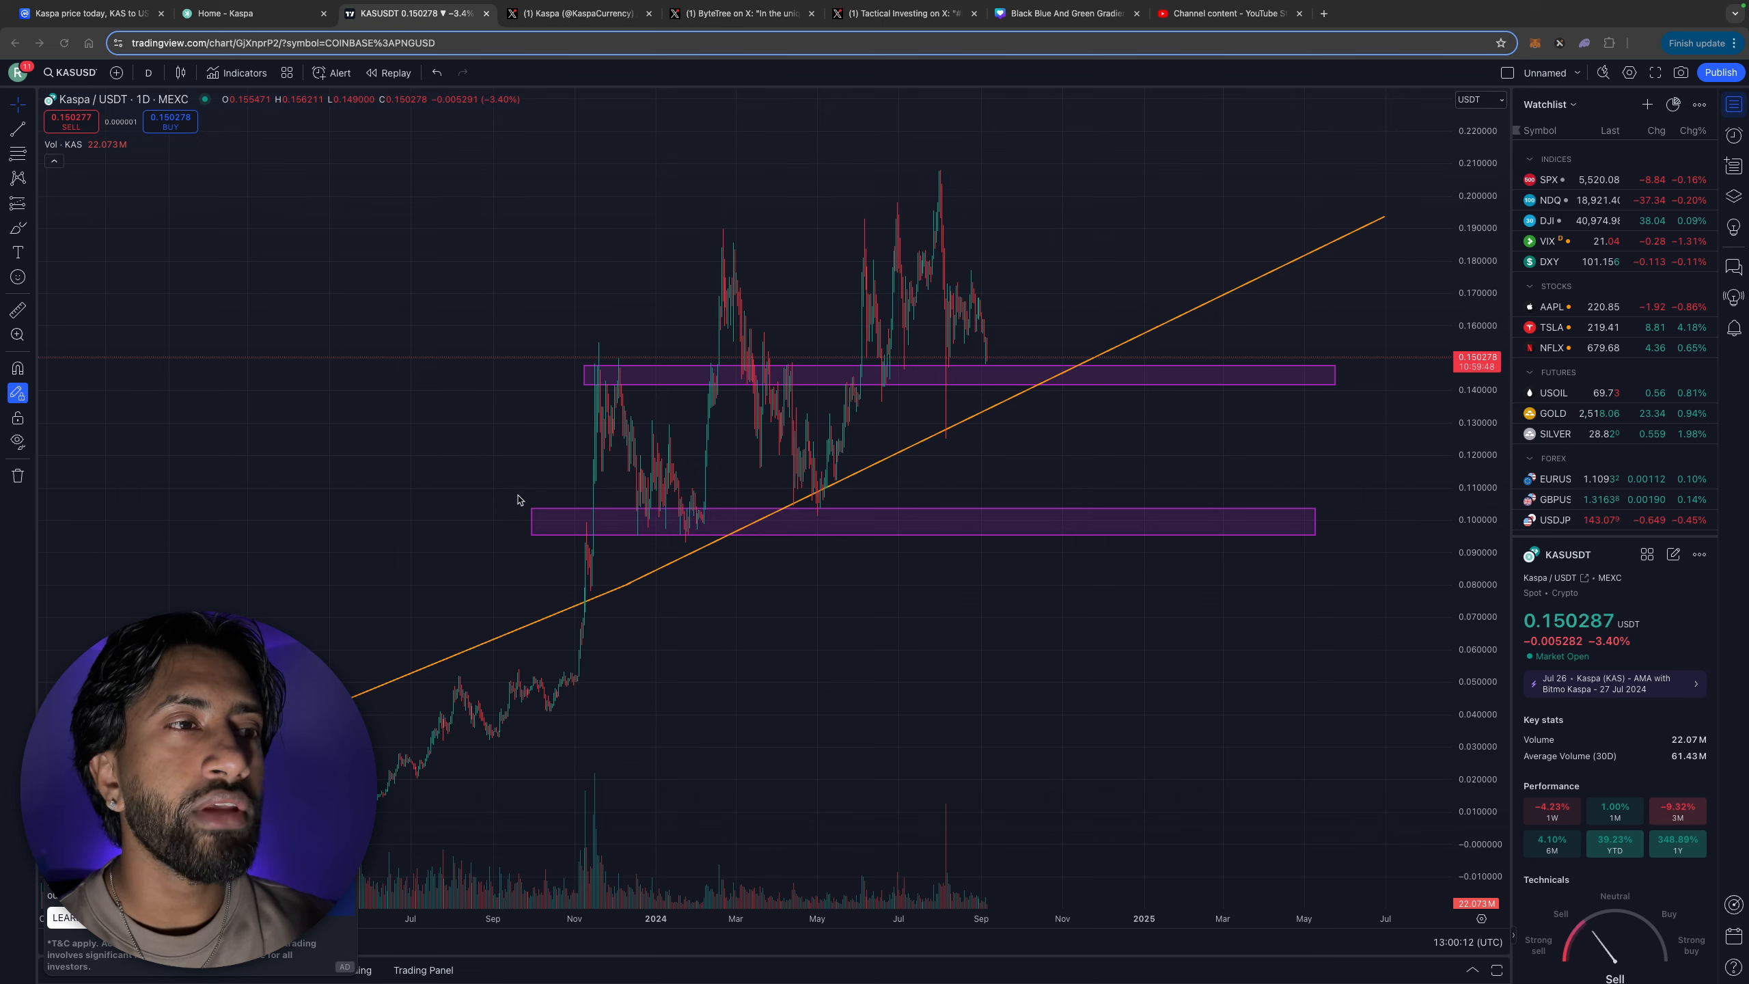
mouse_move(987, 377)
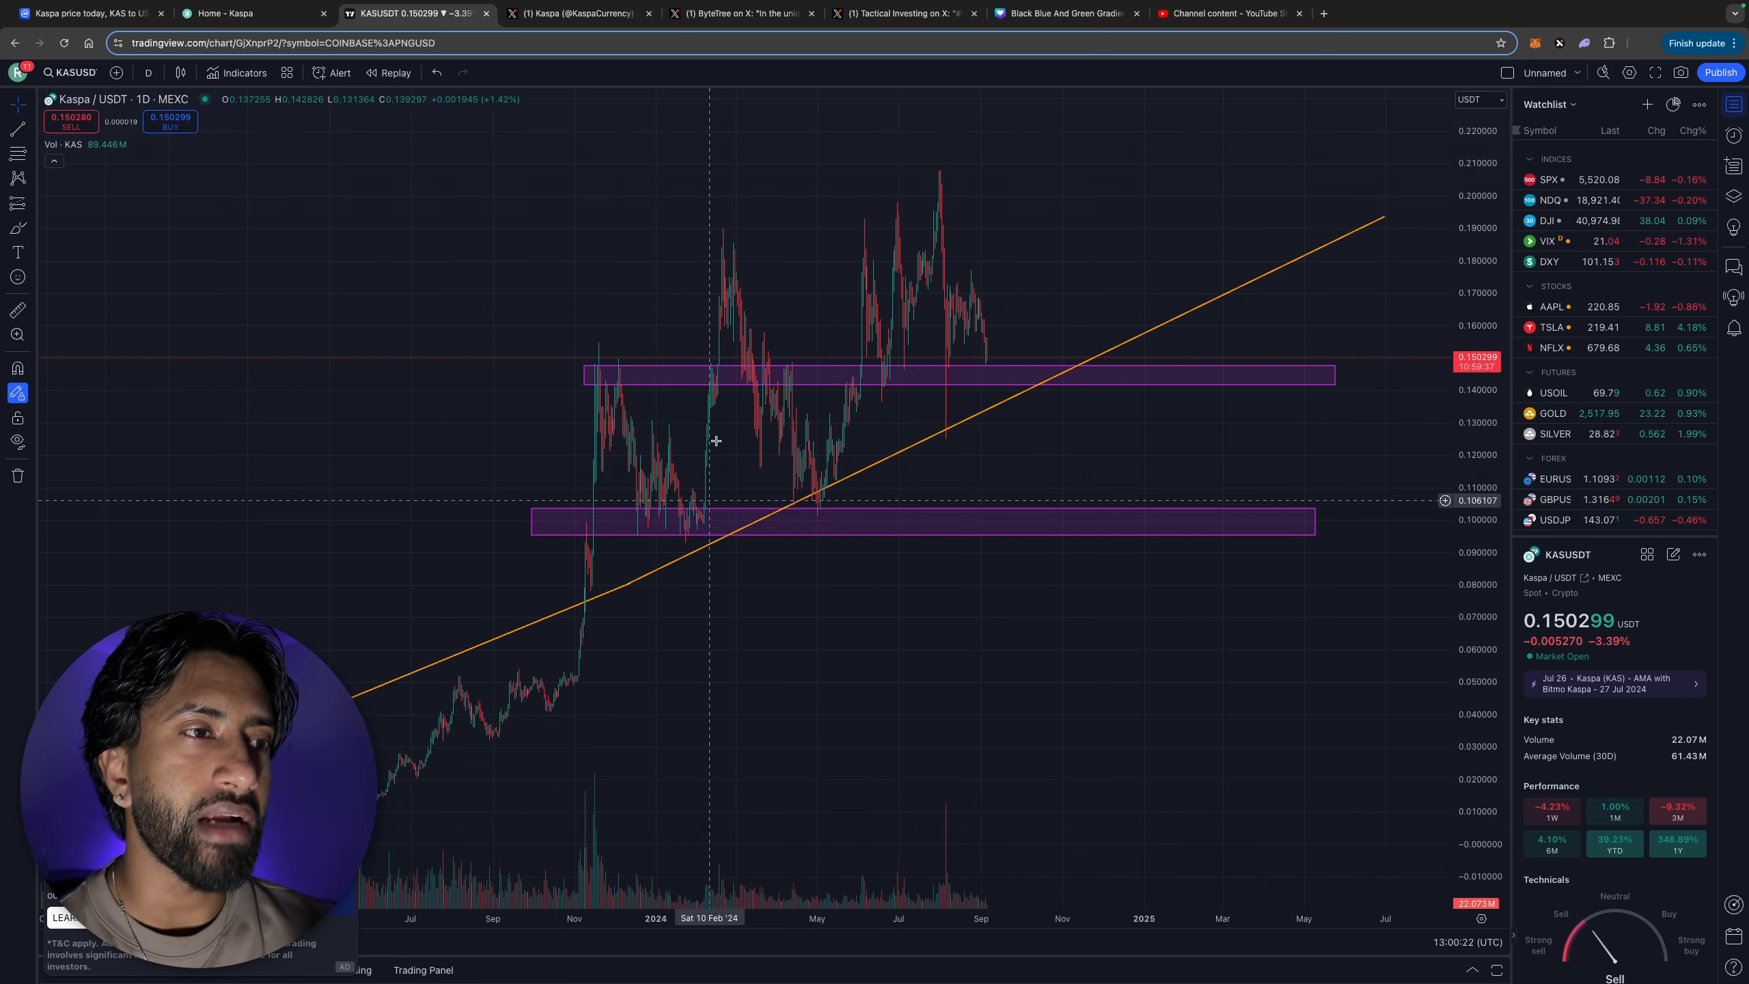
mouse_move(966, 443)
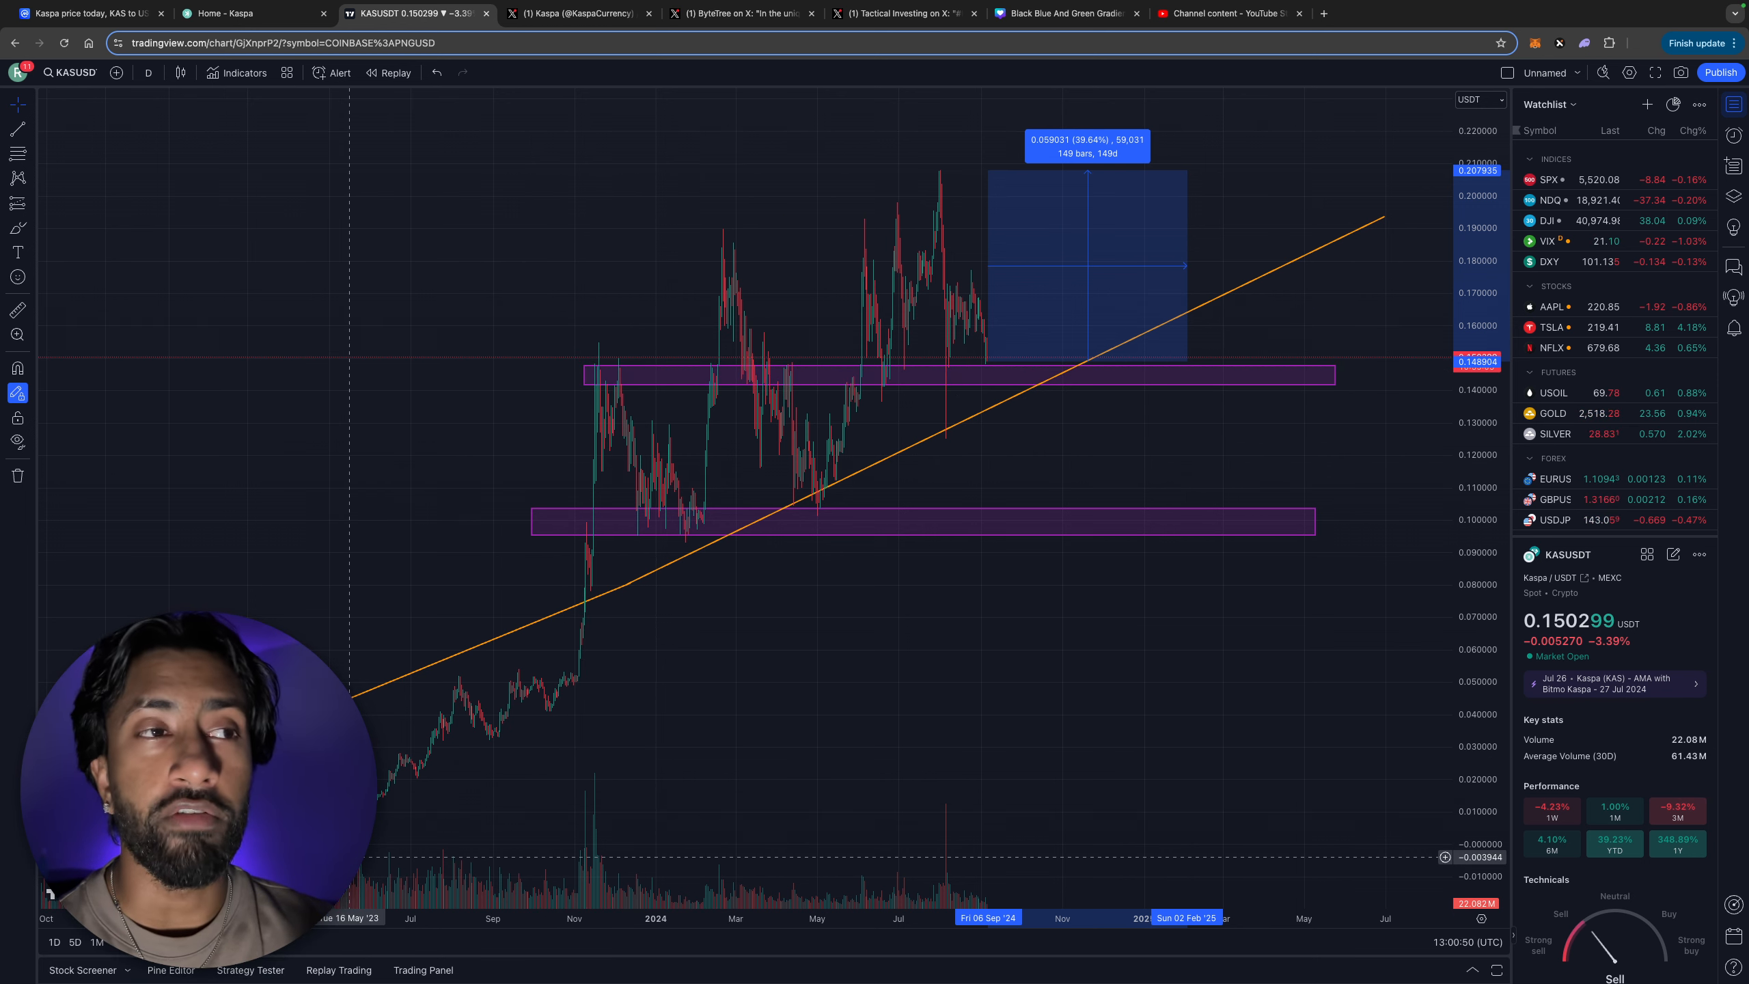
mouse_move(1000, 338)
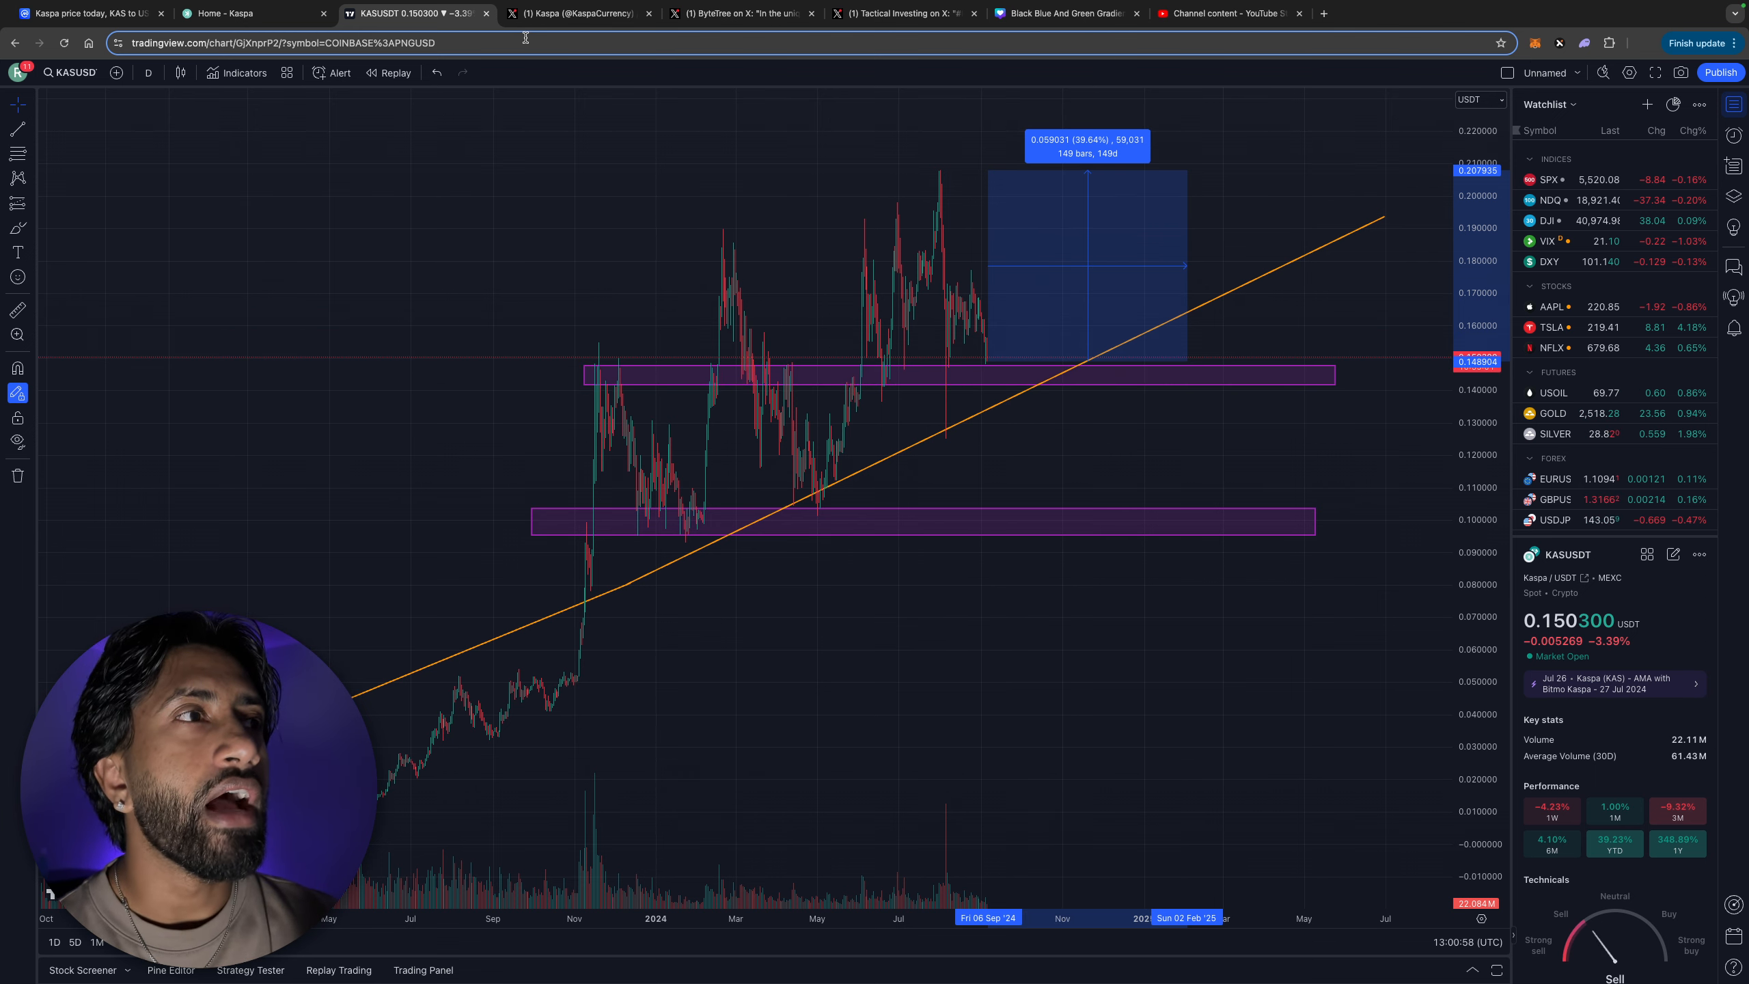
- Check Kaspa at $0.1503 on CoinMarketCap, then open ByteTree's X post praising Kaspa
left_click(574, 13)
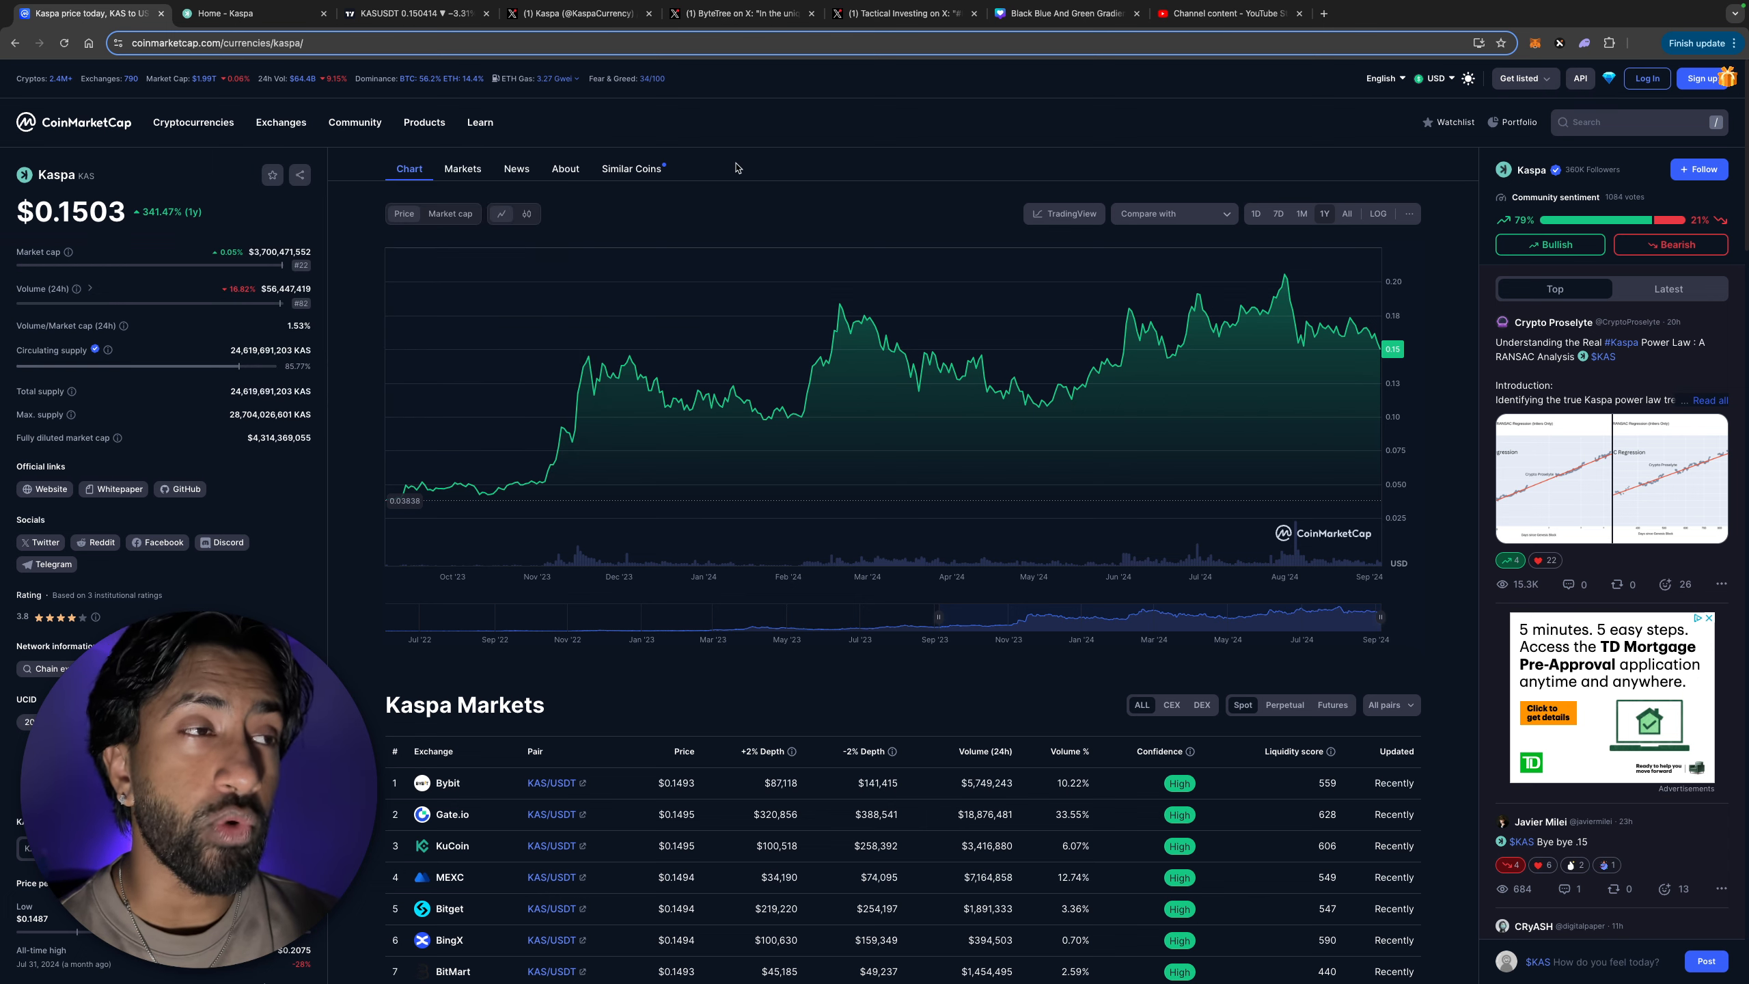
mouse_move(591, 405)
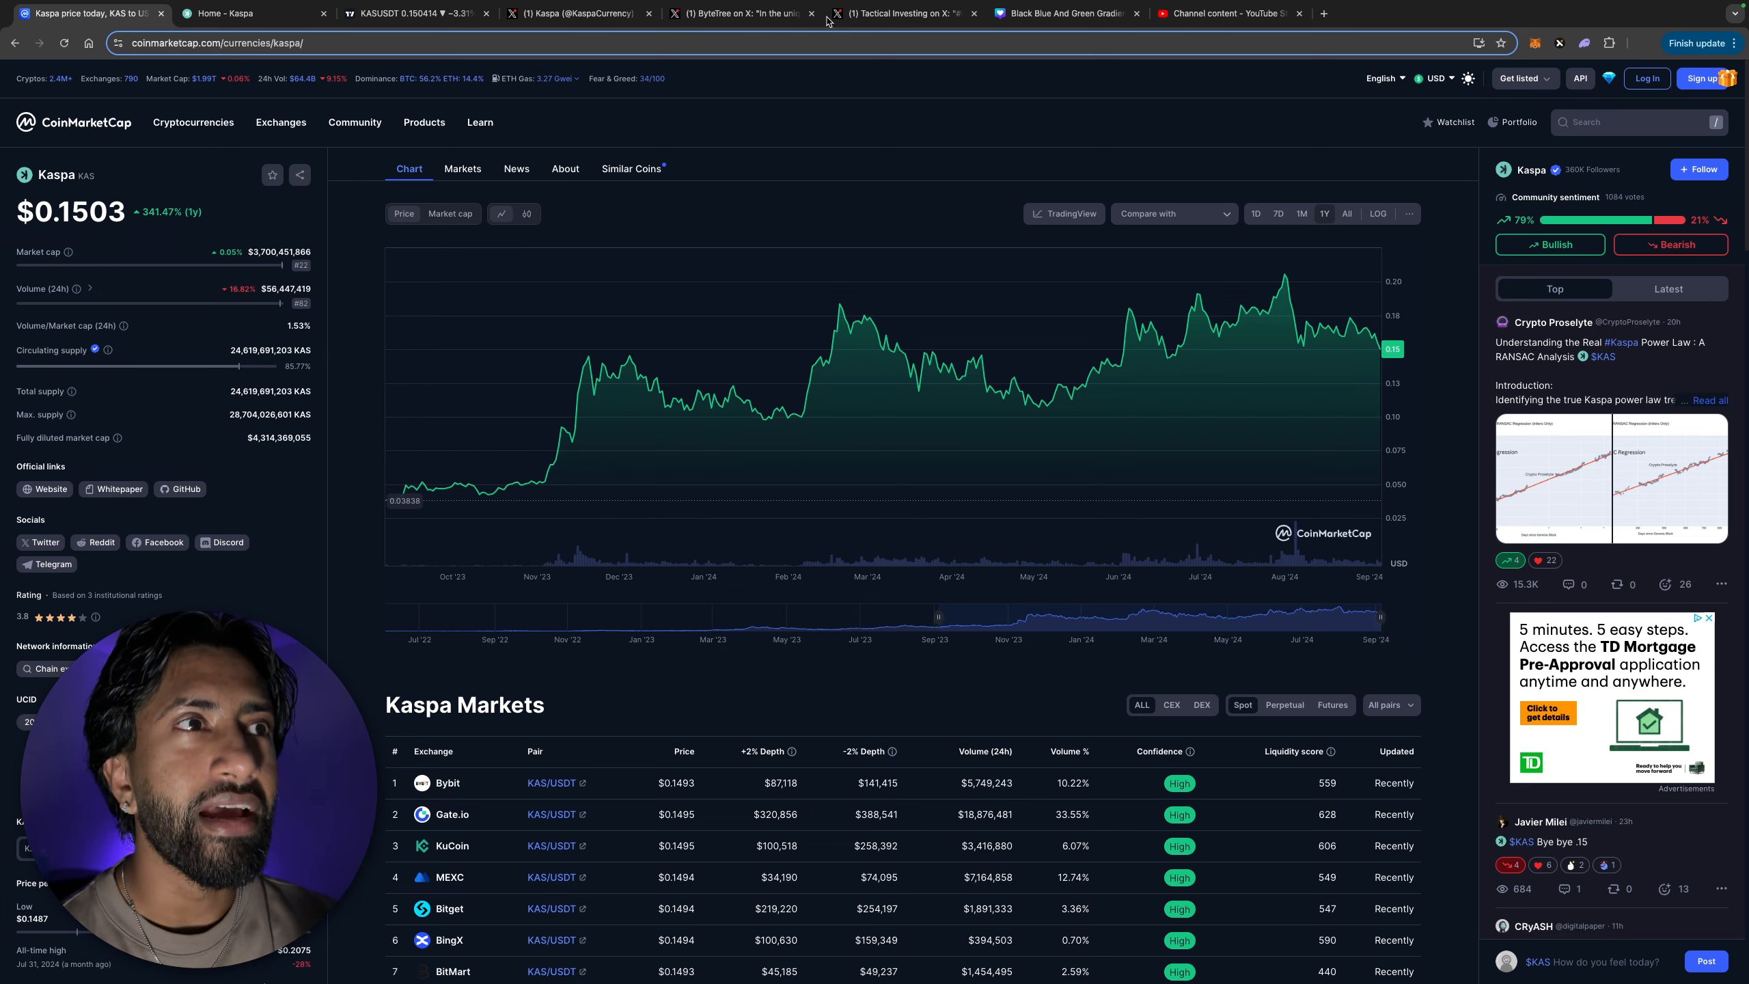
left_click(736, 13)
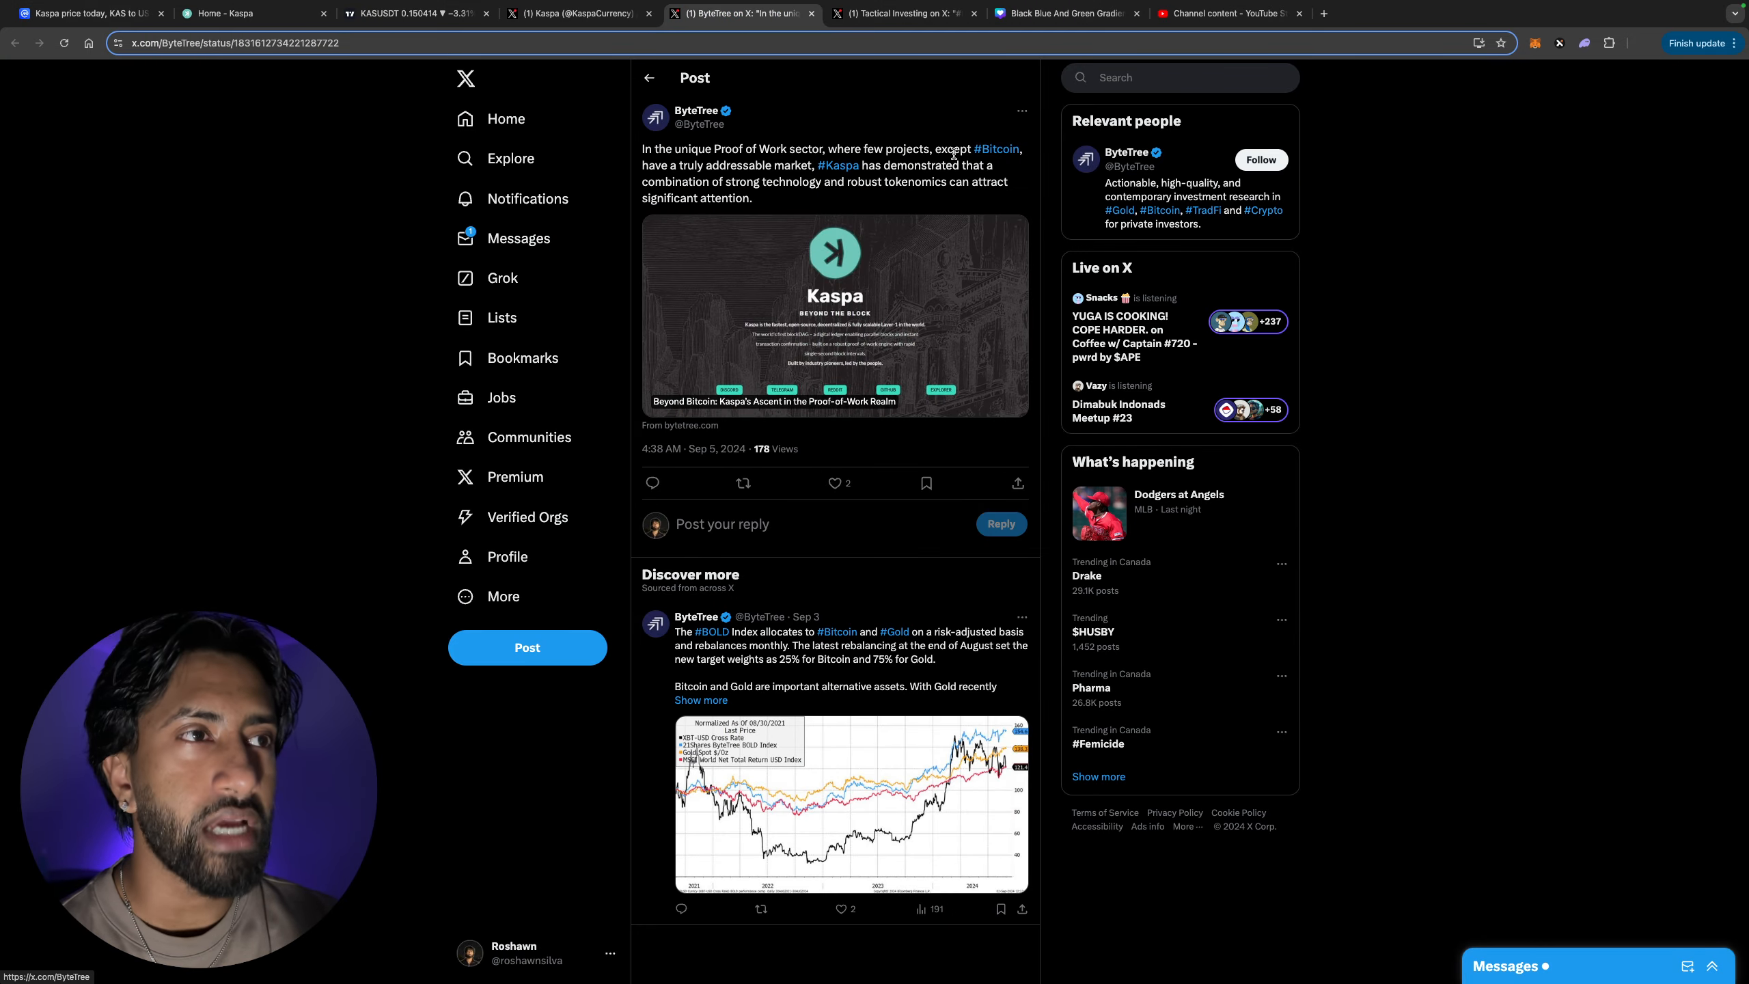
mouse_move(915, 131)
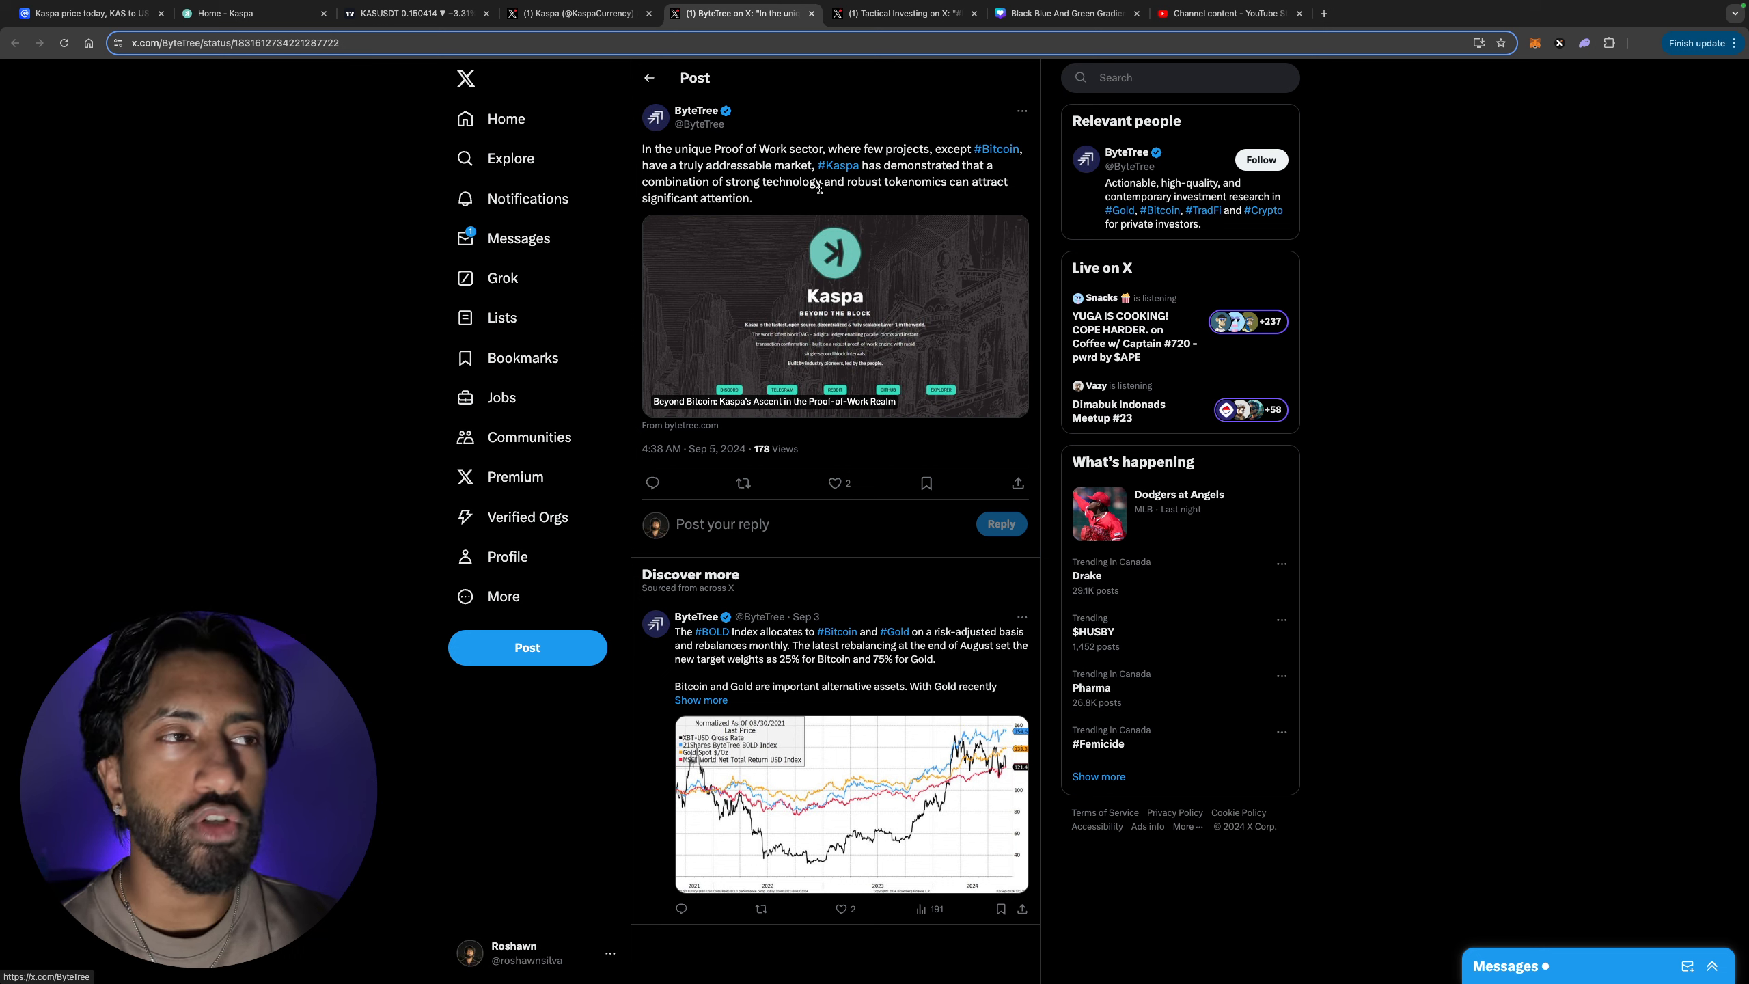
- Read Tactical Investing's X post on Kaspa reaching $1, then return to the KAS/USDT chart
left_click(897, 14)
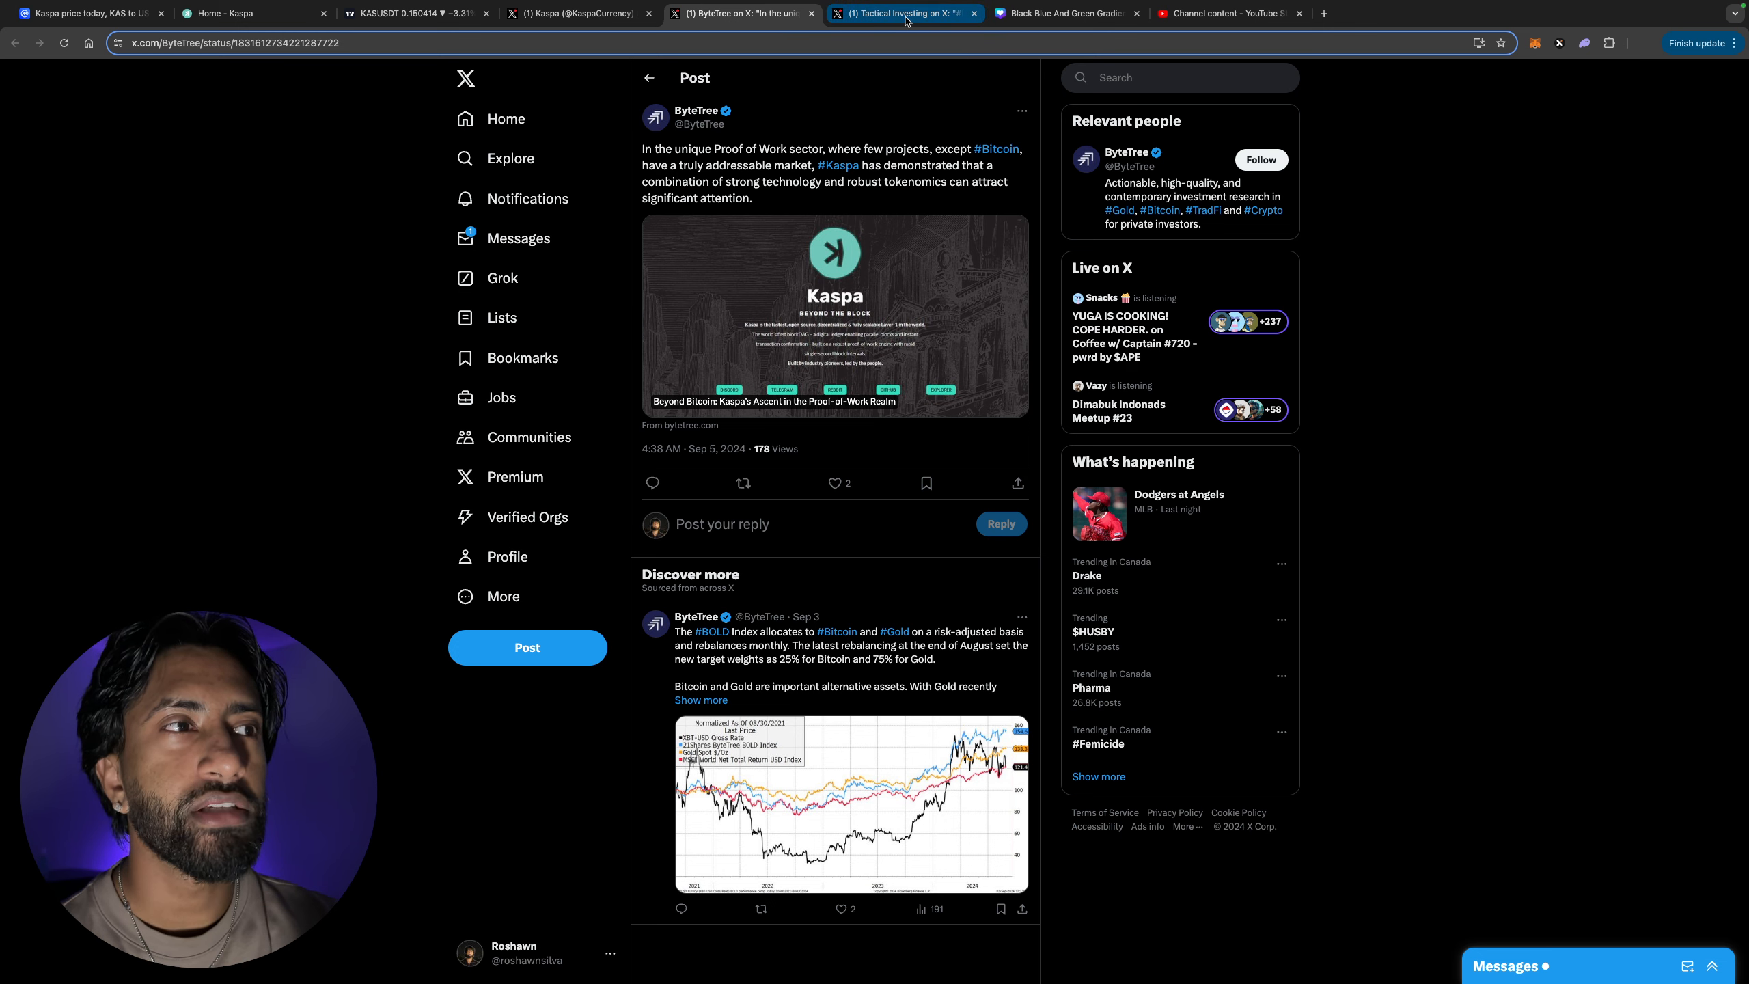
left_click(903, 13)
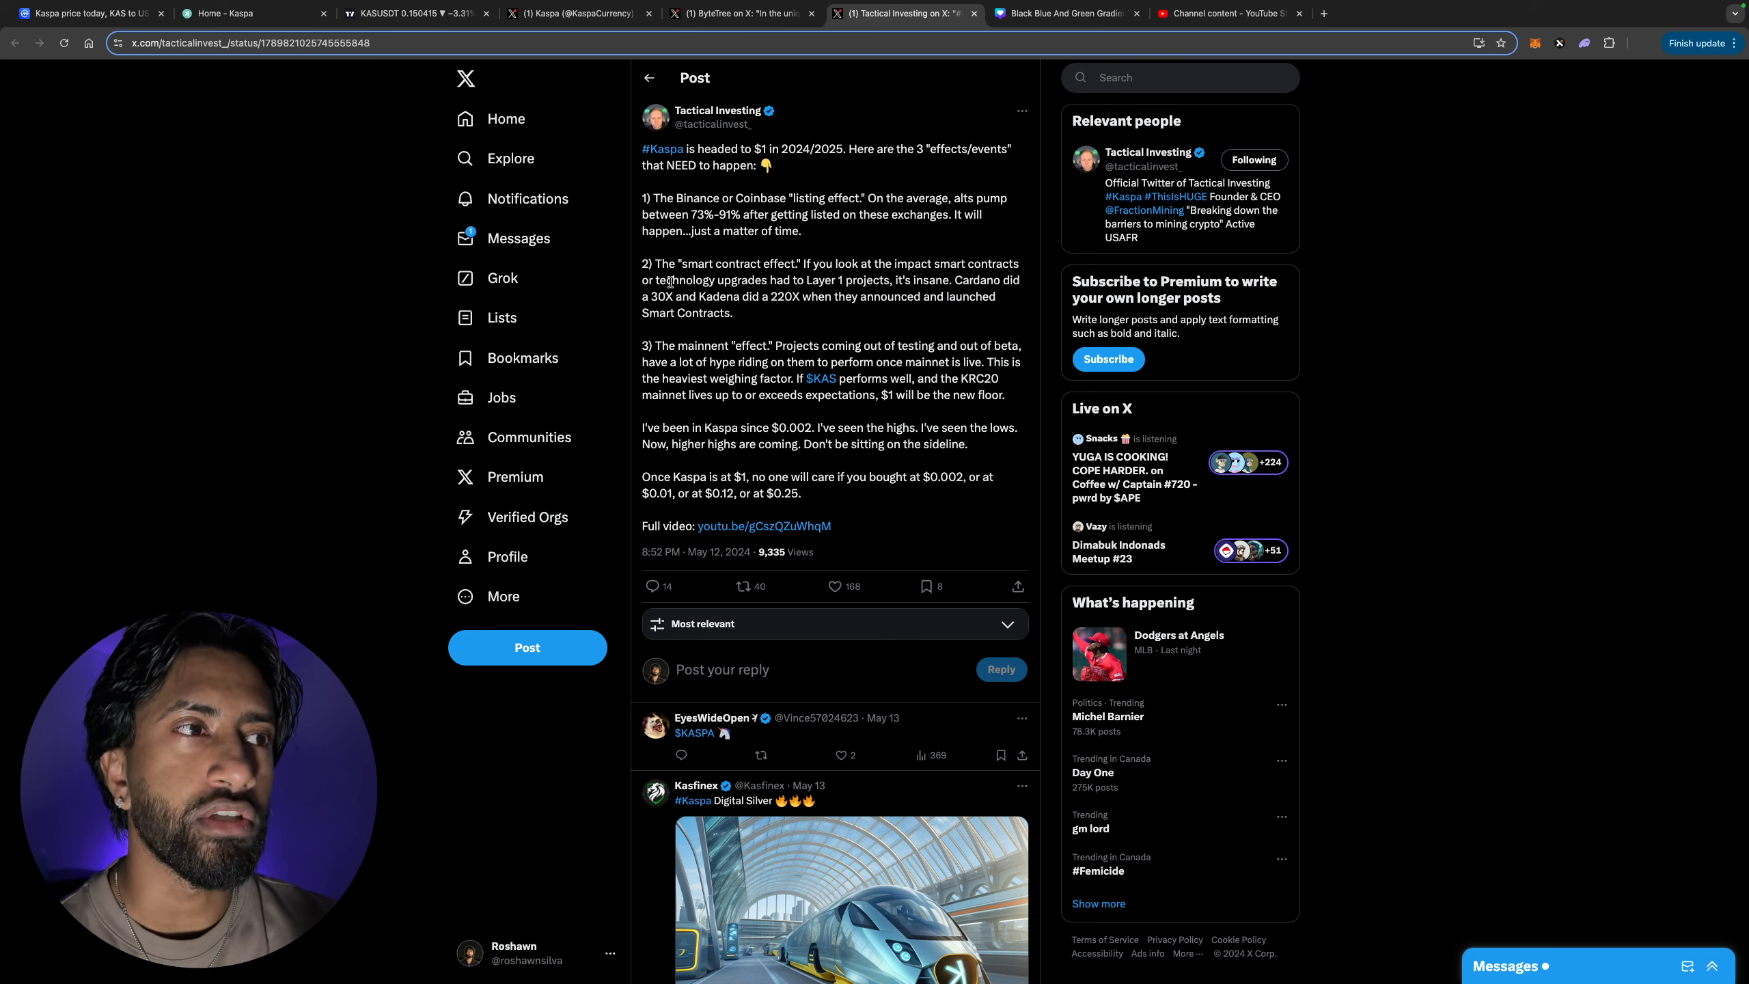
mouse_move(785, 291)
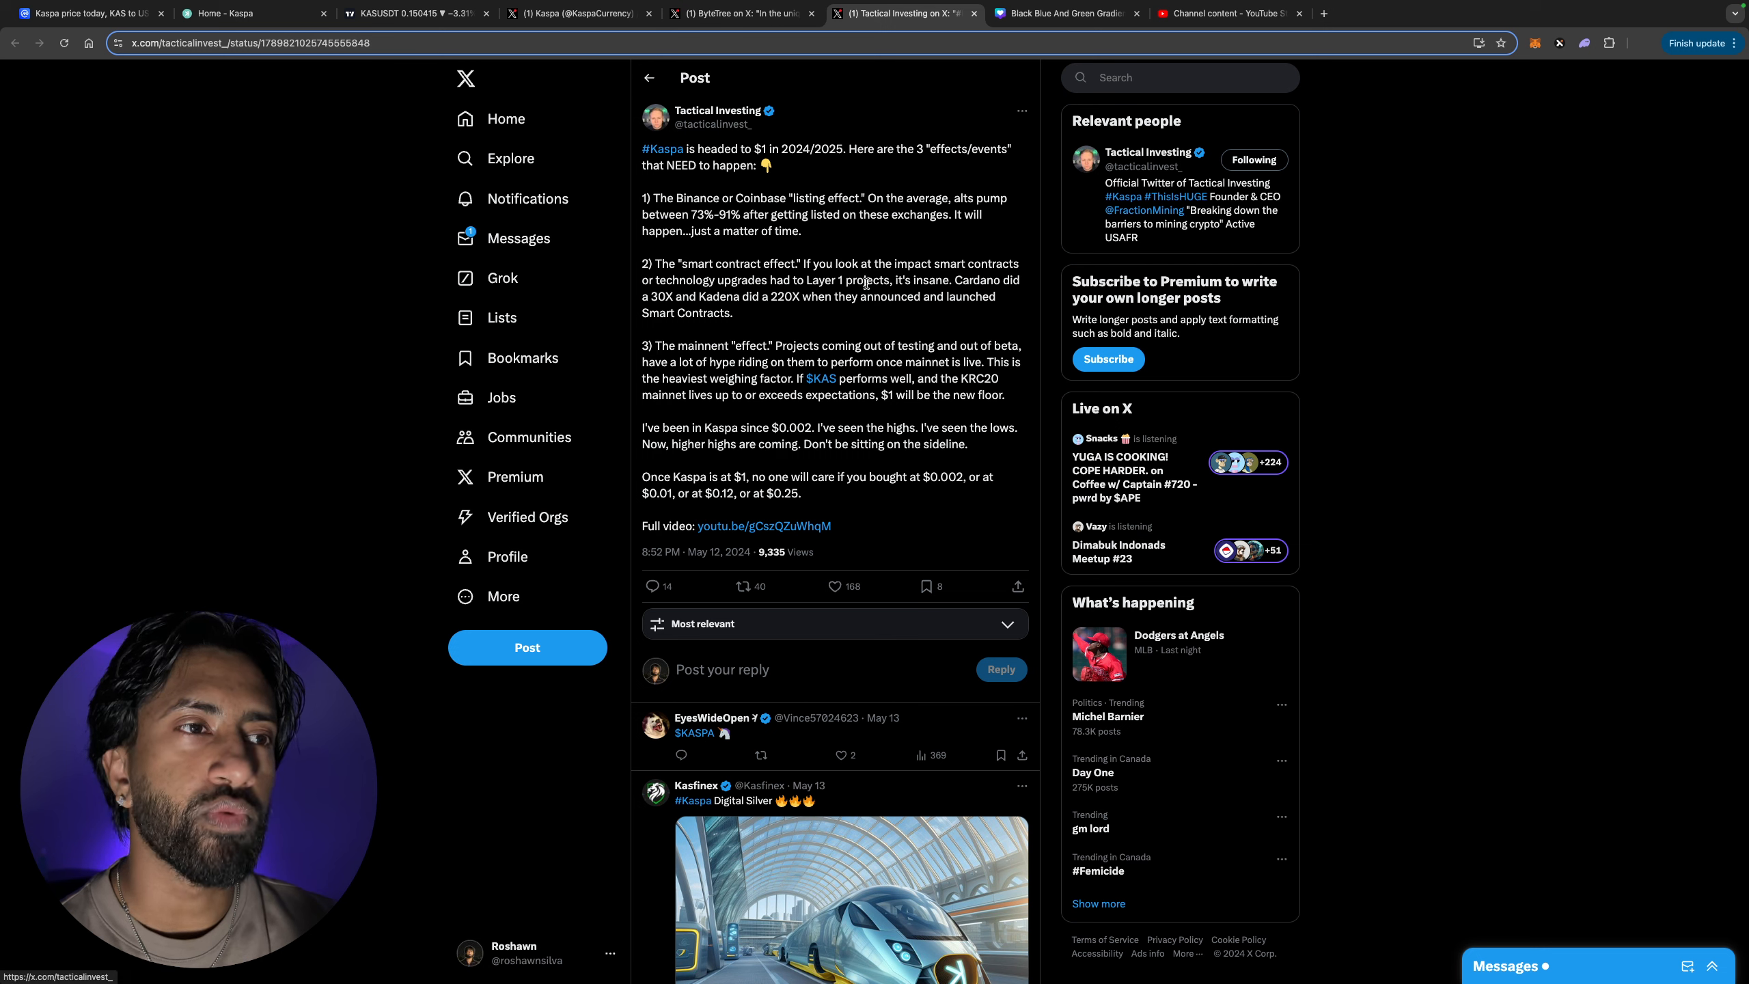
mouse_move(720, 412)
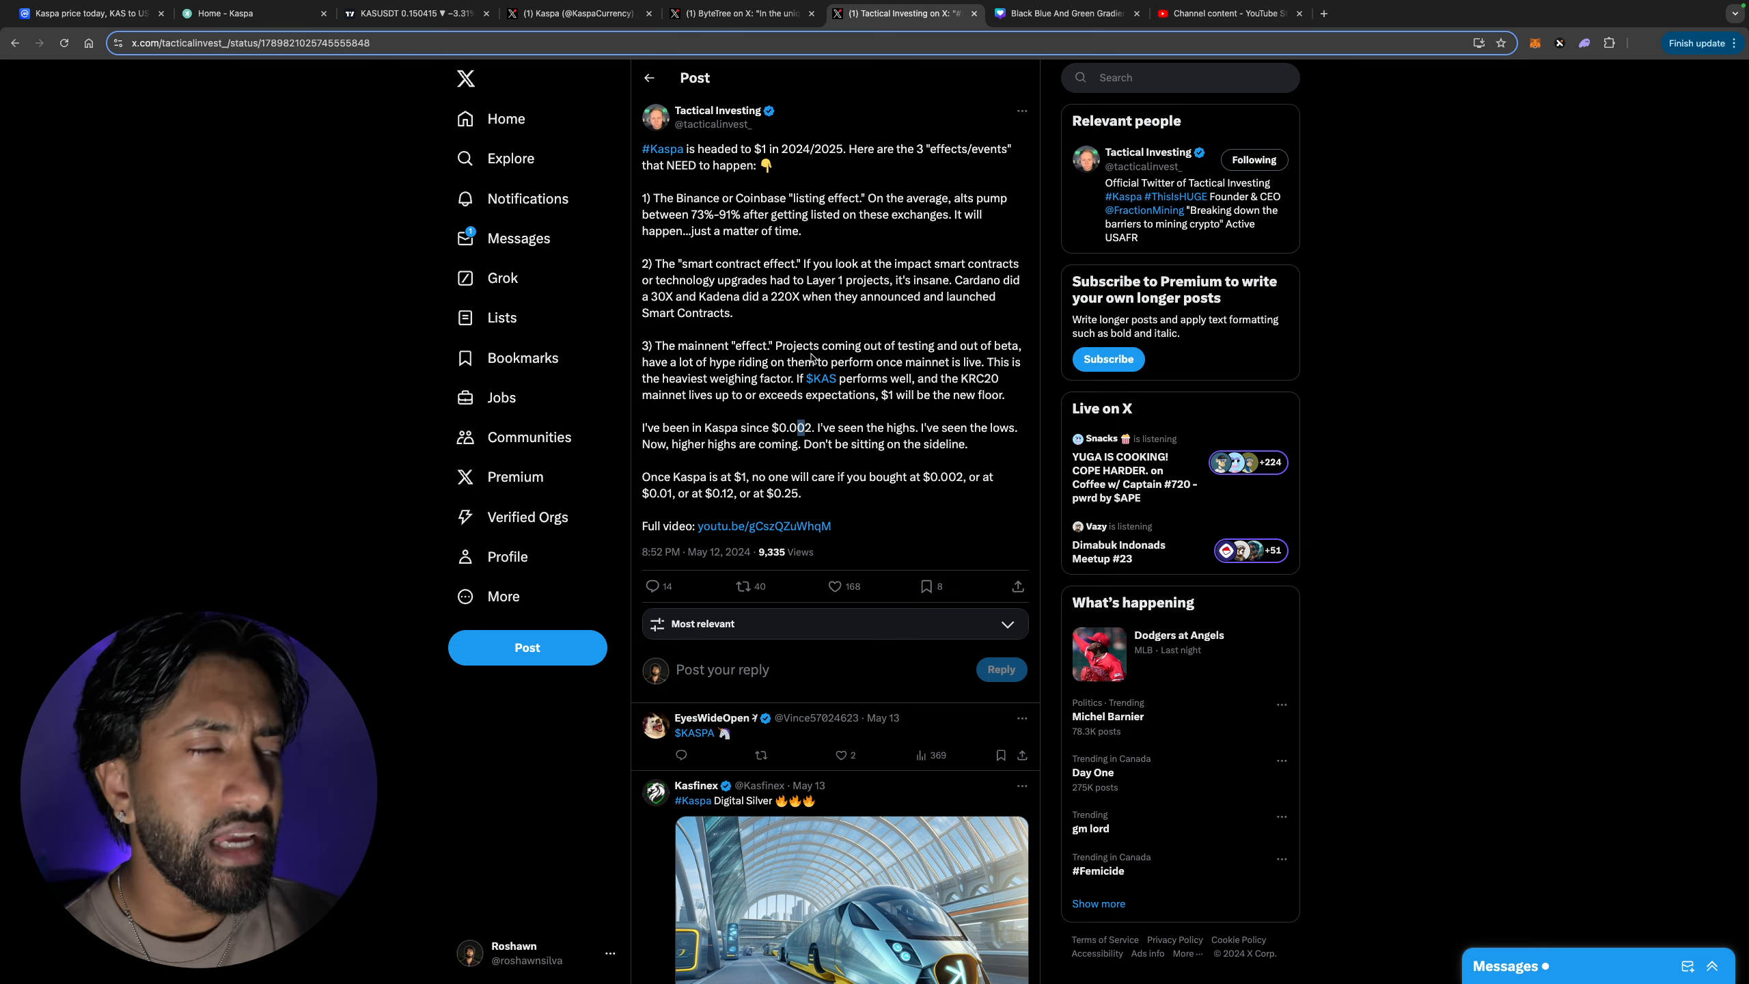
left_click(414, 14)
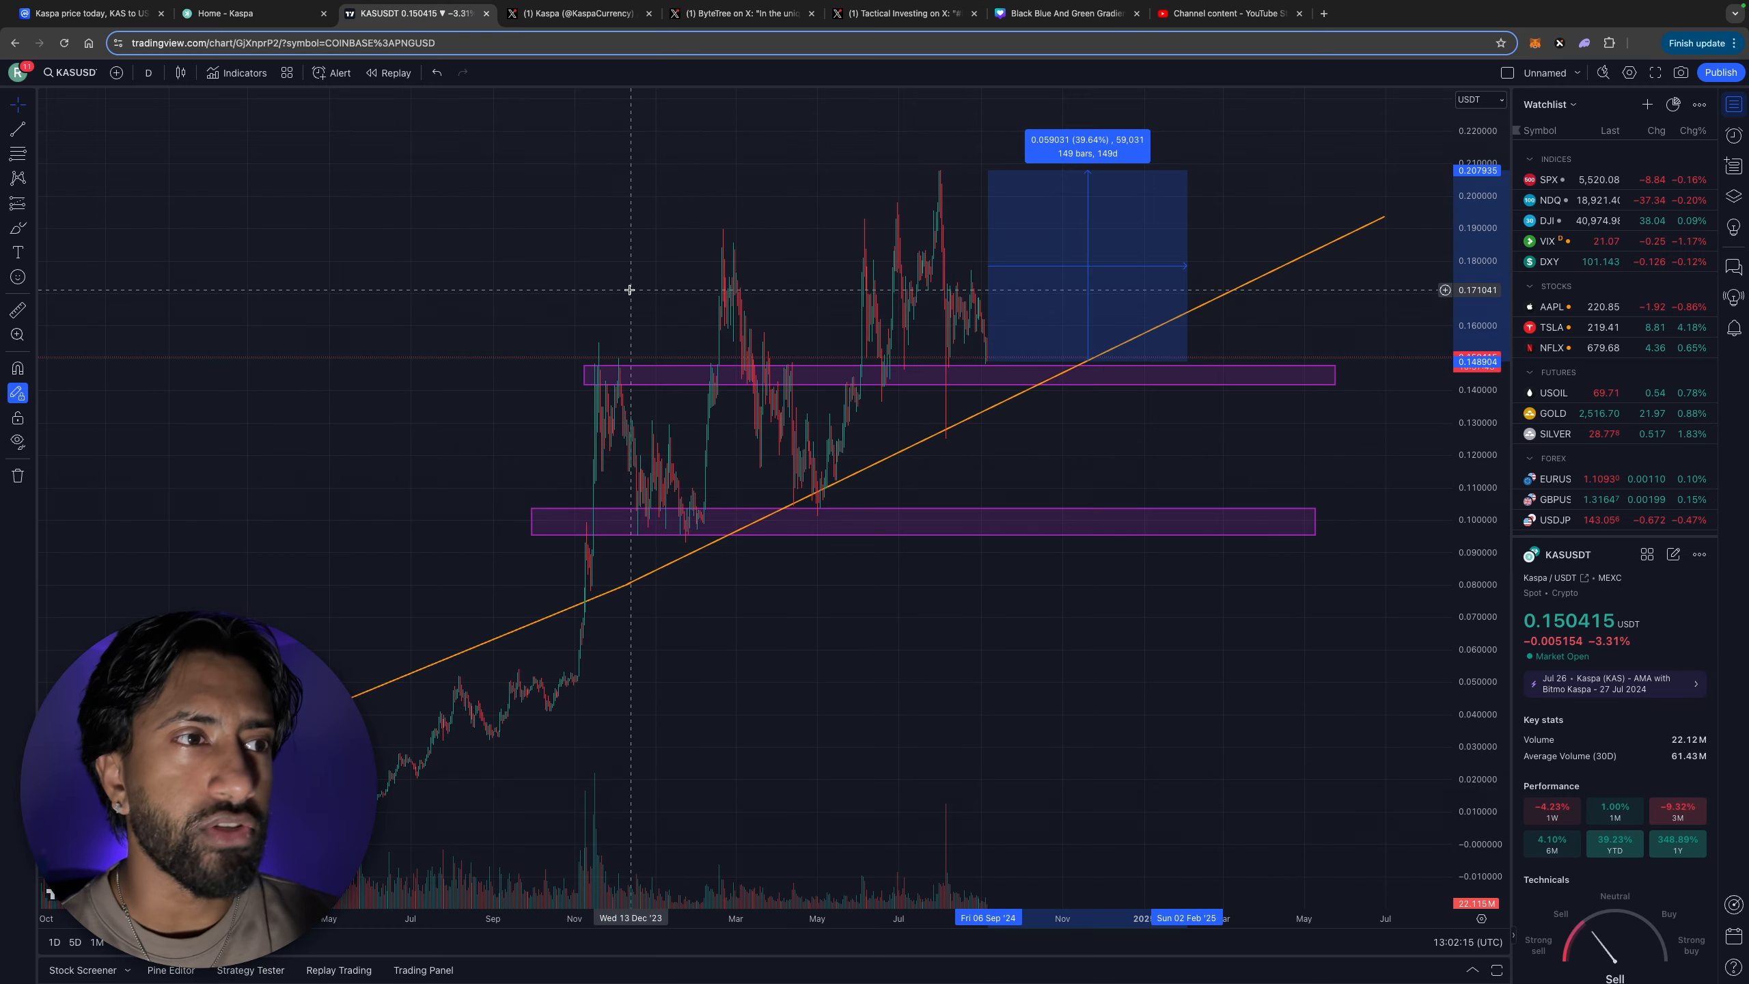